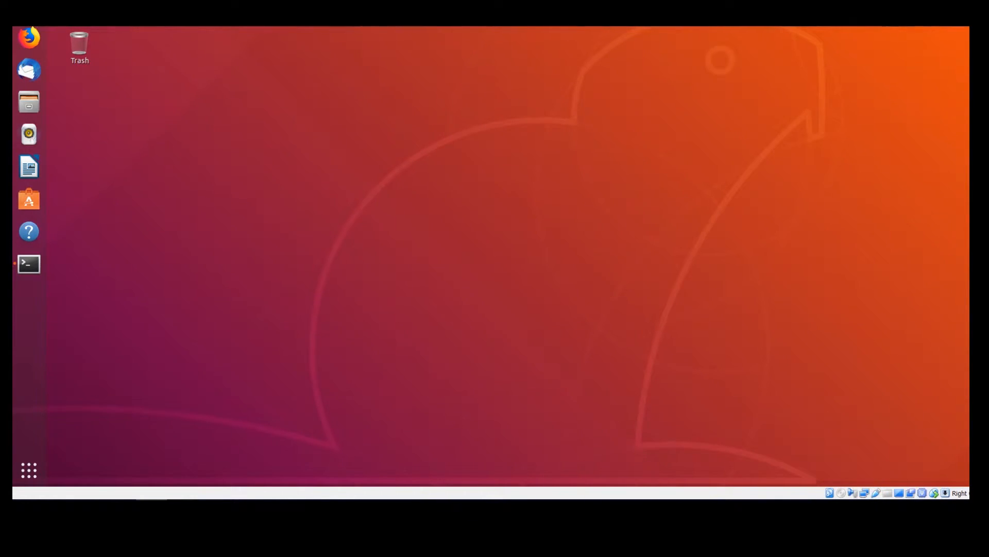
pyautogui.moveTo(434, 319)
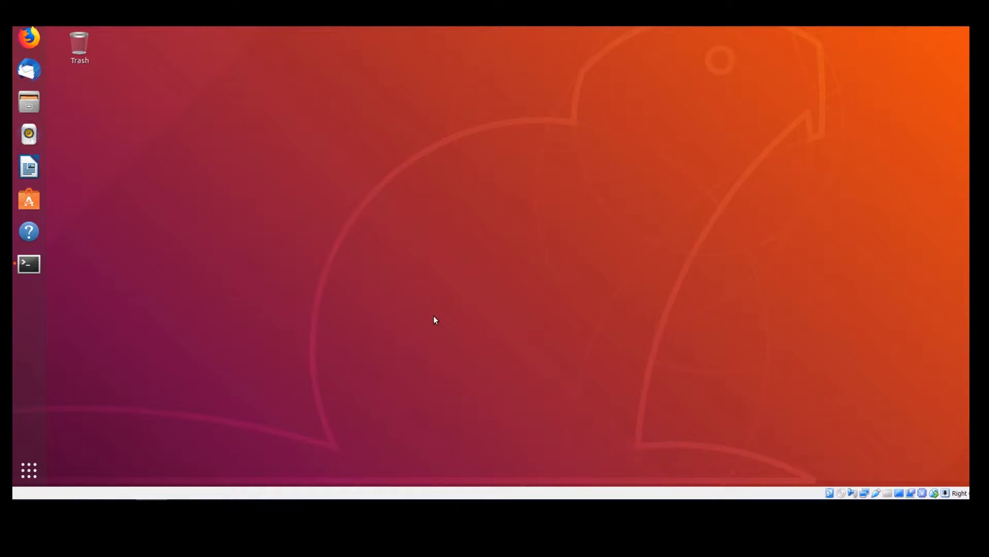
pyautogui.moveTo(54, 267)
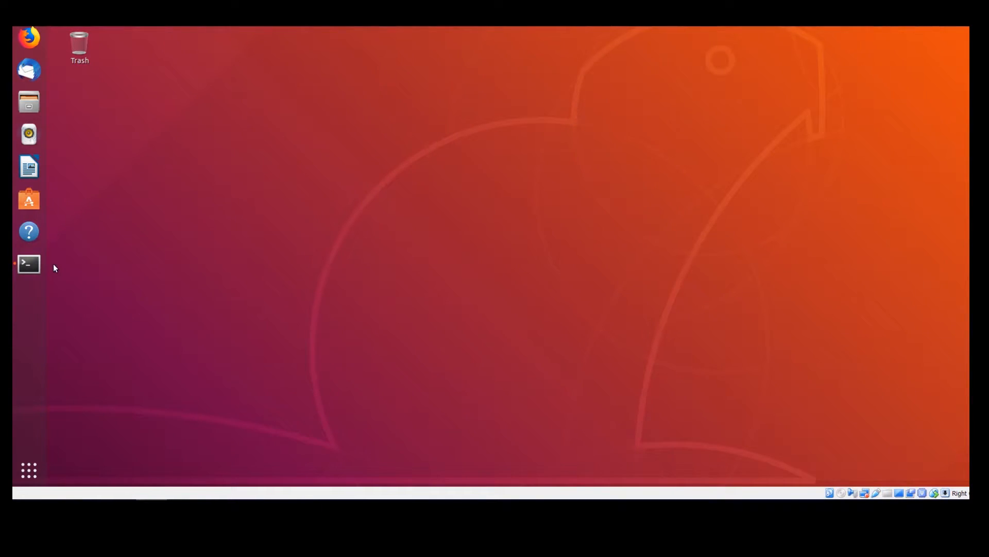
# - Launch a new terminal window from the Ubuntu dock
pyautogui.click(29, 262)
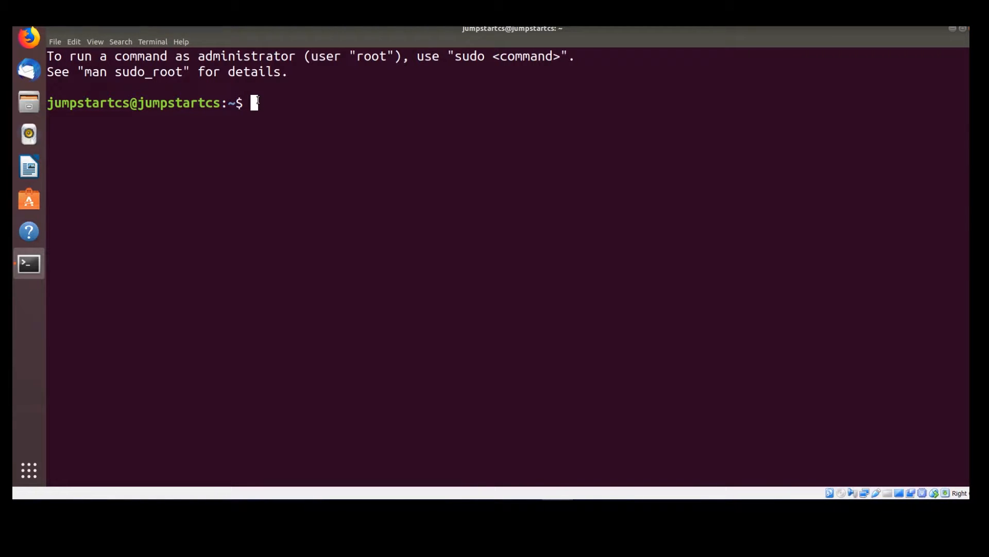
# - Install openjdk-8-jre-headless with sudo apt, entering the password and confirming with y
pyautogui.write('sud')
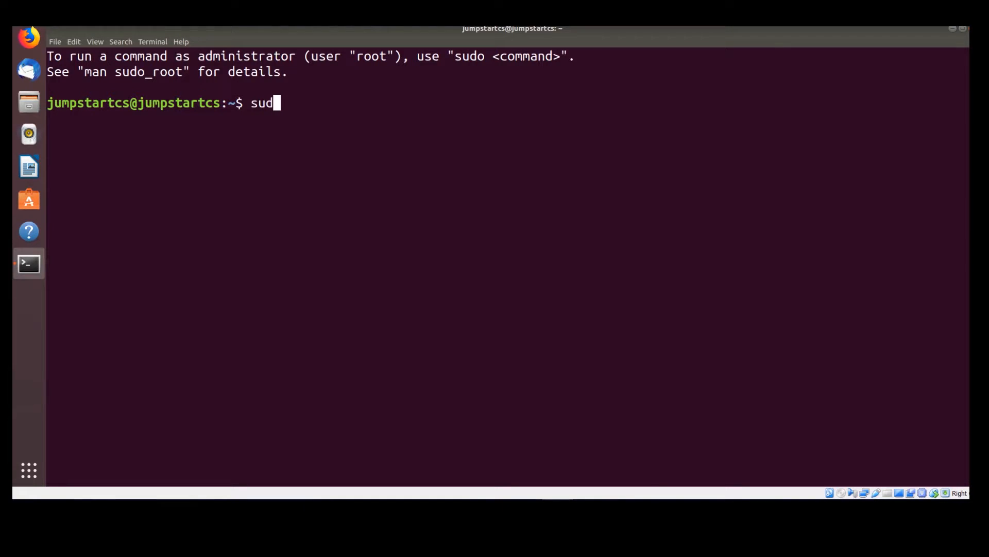
pyautogui.write('o apt')
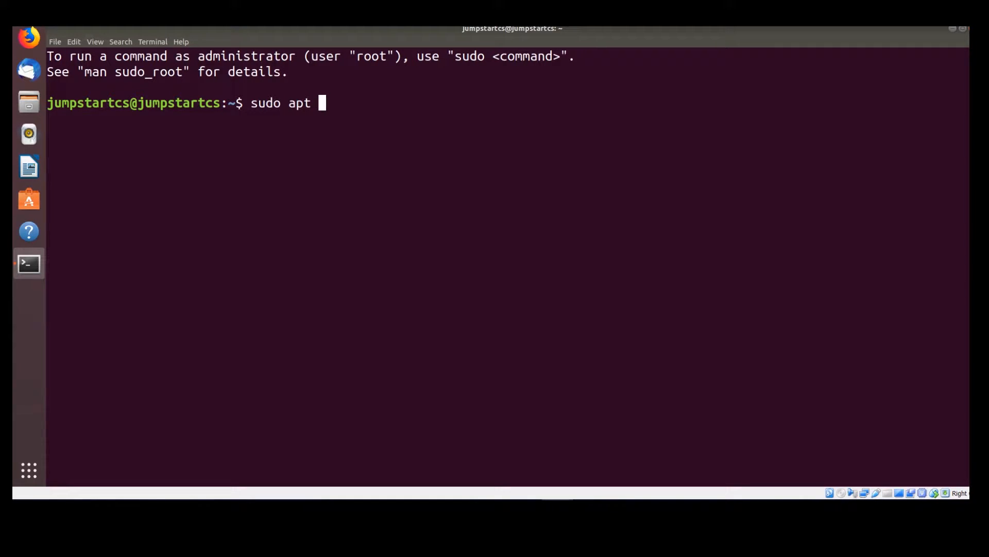
pyautogui.write('install')
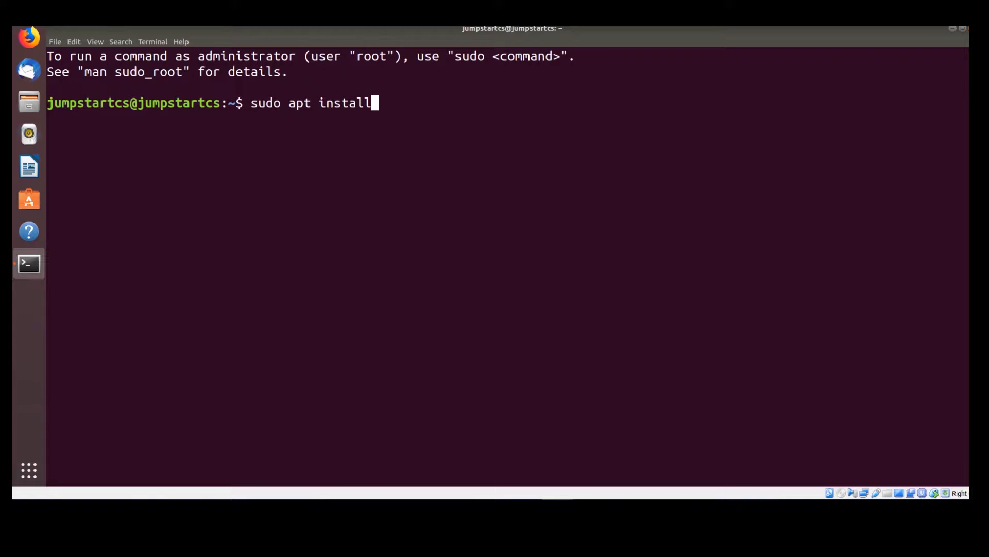
pyautogui.write('openjdk')
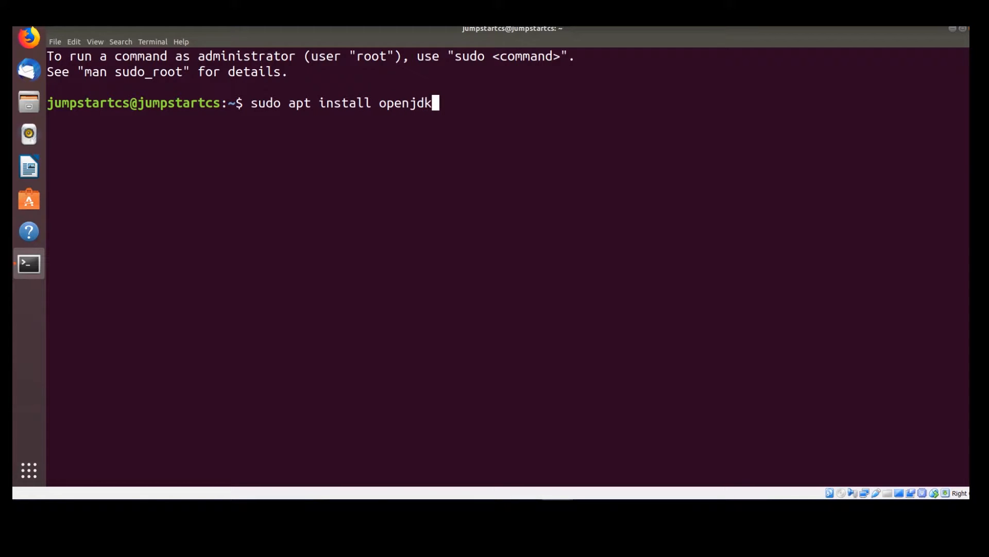
pyautogui.write('-')
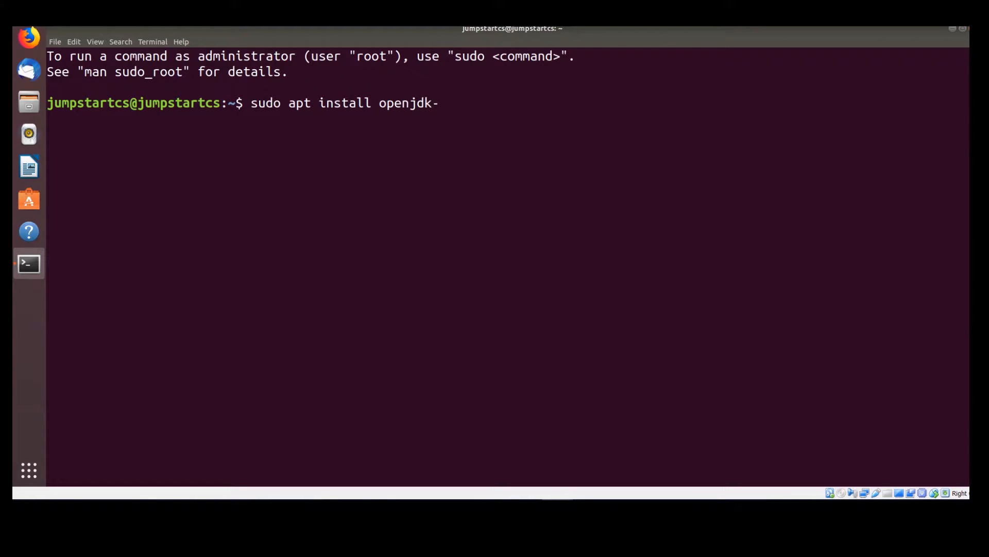
pyautogui.write('8')
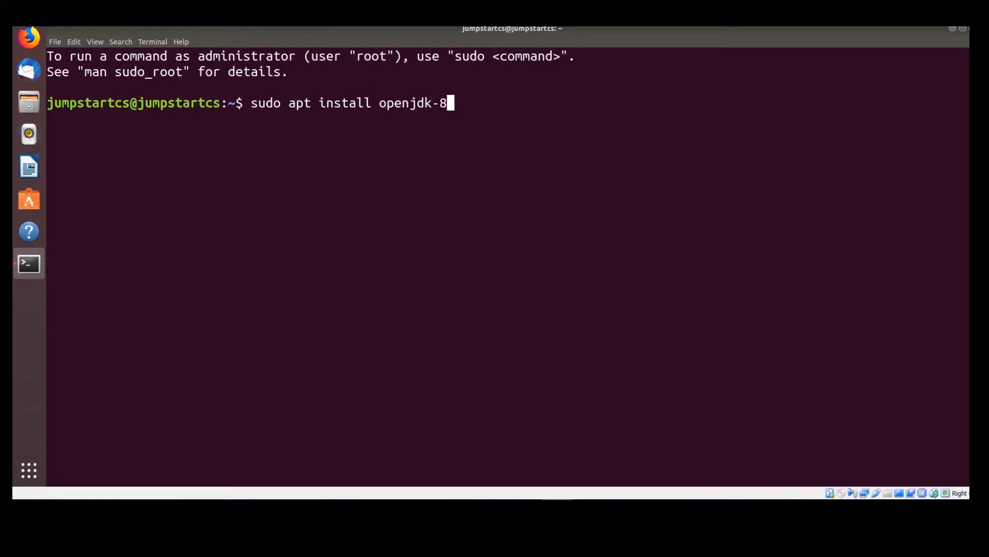
pyautogui.write('-jre')
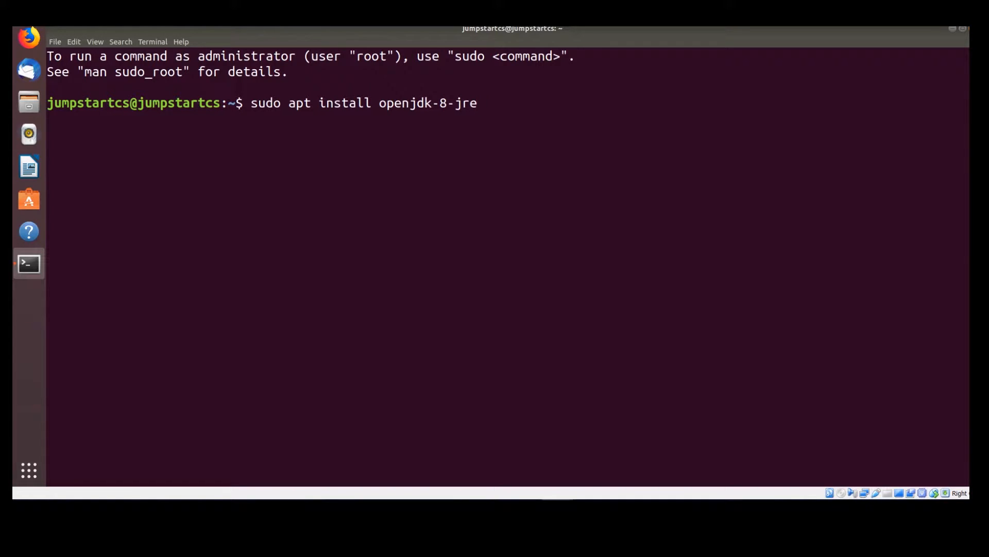
pyautogui.write('-headless')
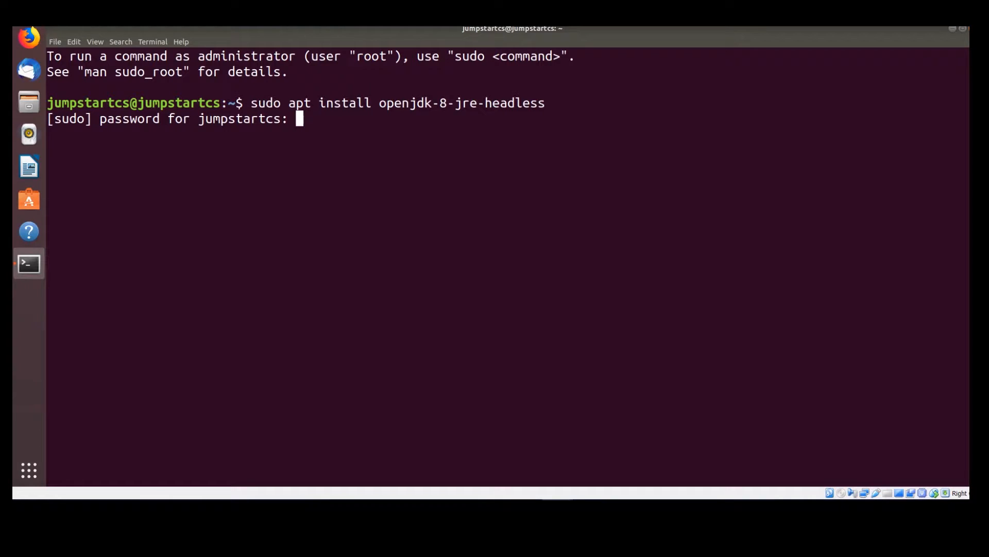
pyautogui.press('Return')
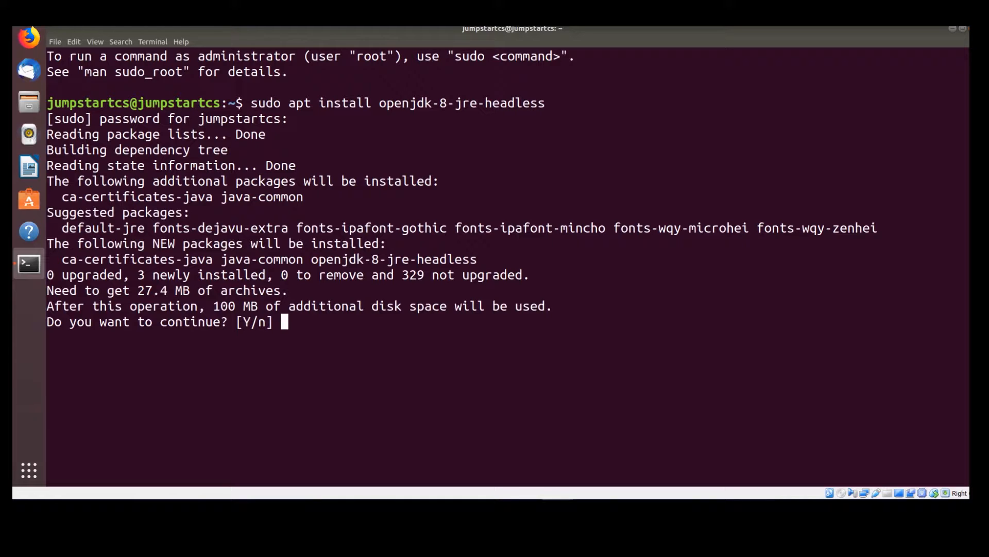
pyautogui.write('y')
pyautogui.write('/usr/lib/jvm/java-')
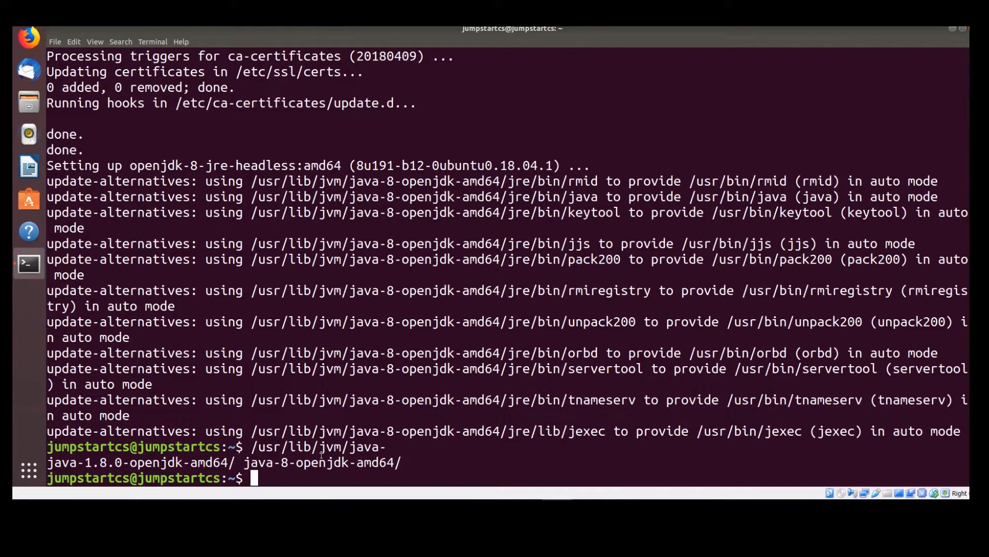
# - Change into /usr/lib/jvm/java-8-openjdk-amd64 and print its full path with pwd
pyautogui.write('cd /usr/')
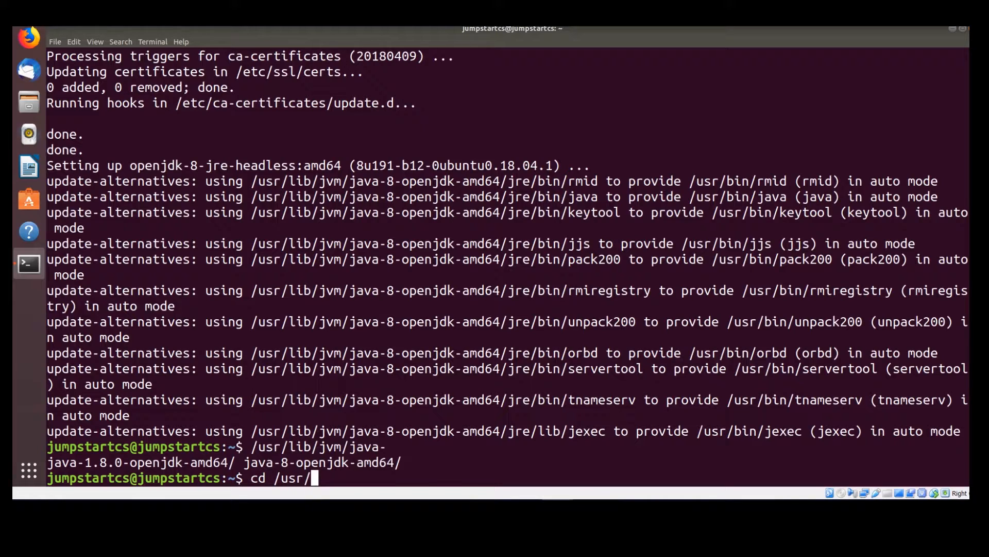
pyautogui.write('lib/ju')
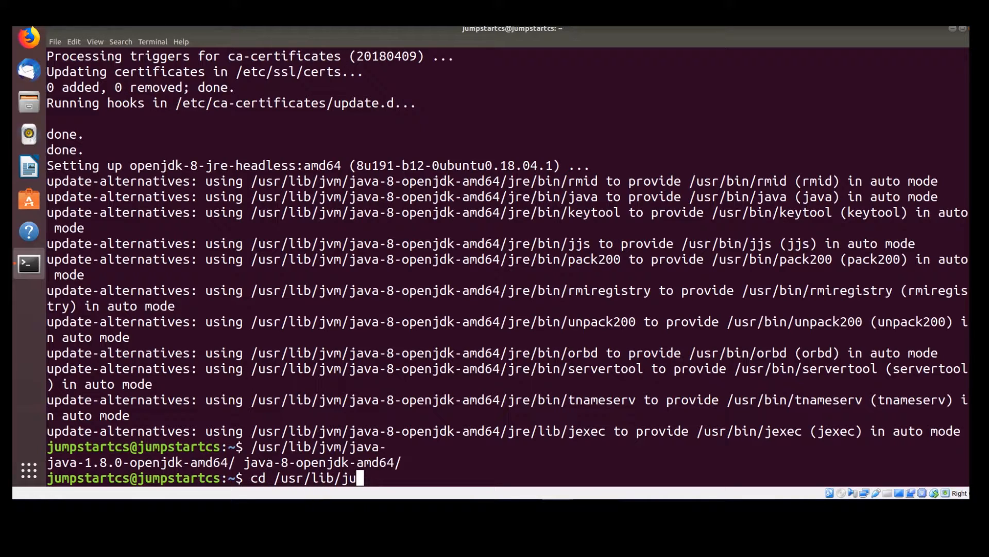
pyautogui.write('vm/')
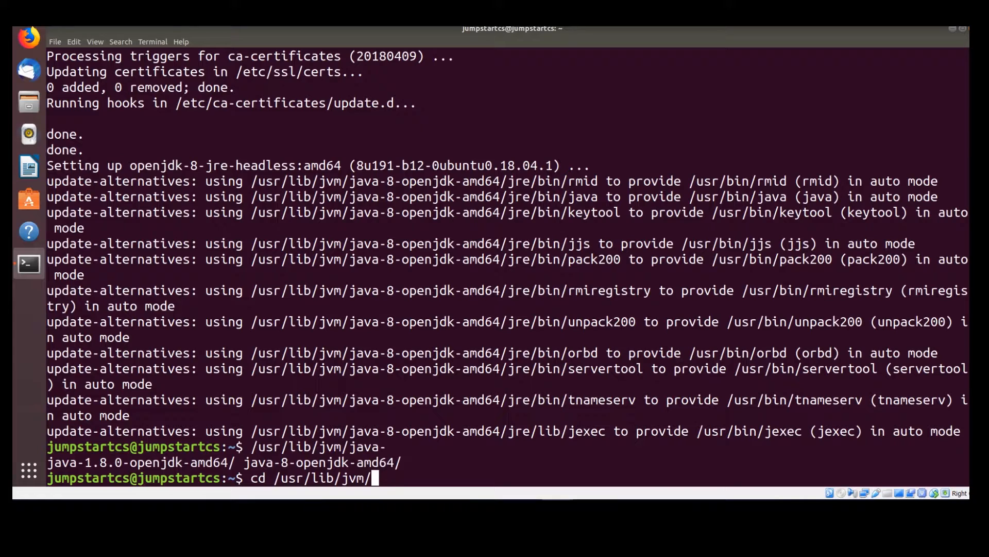
pyautogui.write('java-8-openjdk-amd64/')
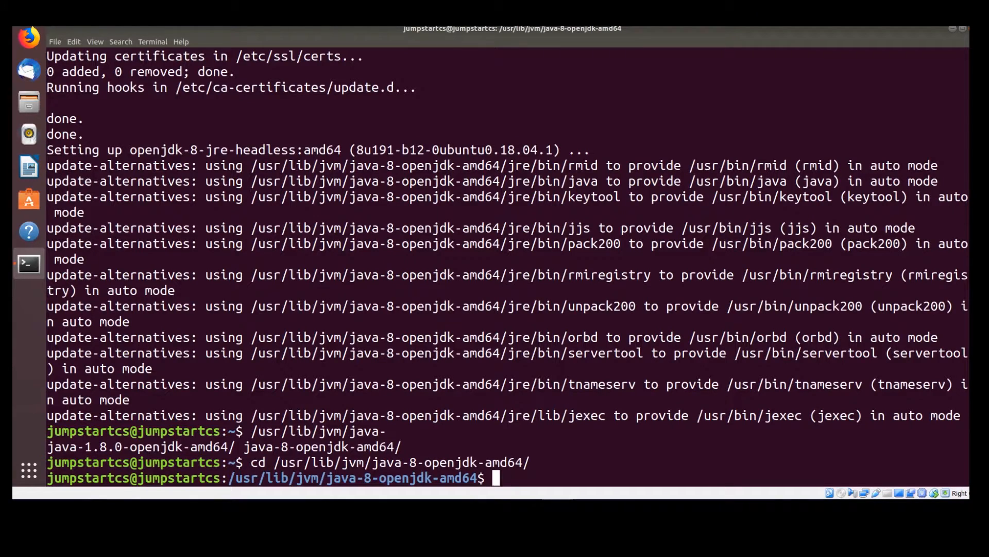
pyautogui.write('pwd')
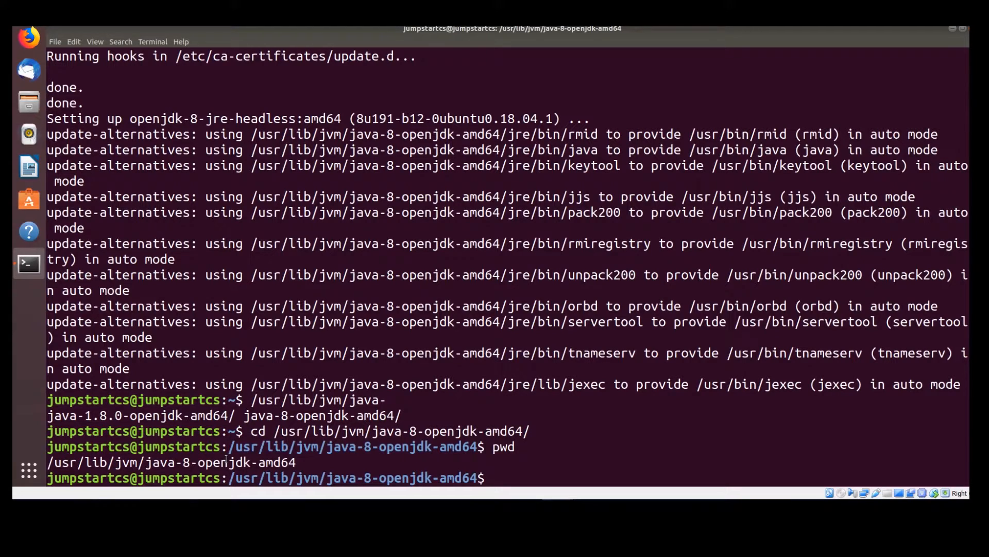
# - Begin the sudo nano ~/.bashrc command to edit the shell startup file
pyautogui.write('sudo')
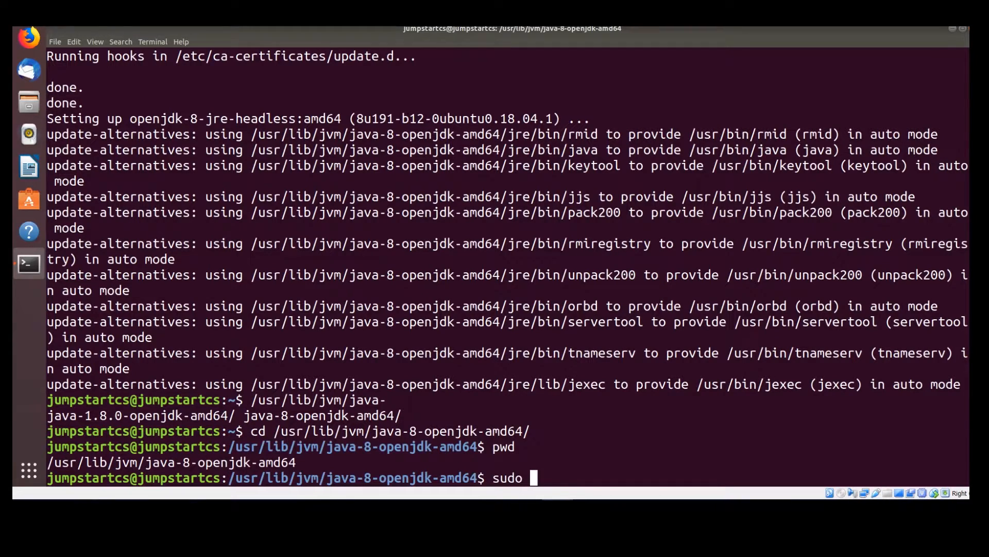
pyautogui.write('nano ~')
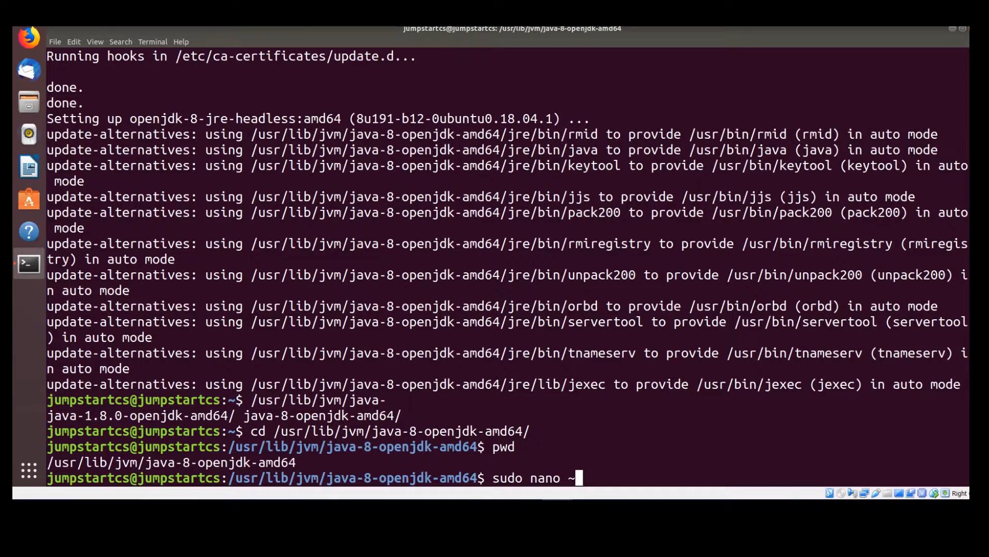
pyautogui.write('/.bashr')
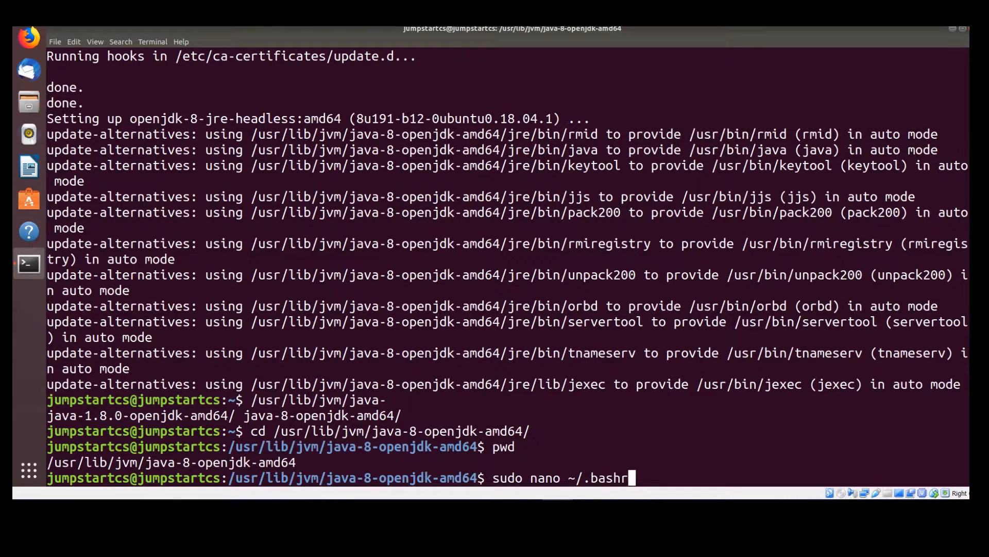
# - Add JAVA_HOME=/usr/lib/jvm/java-8-openjdk-amd64 to ~/.bashrc in nano and save it
pyautogui.write('c')
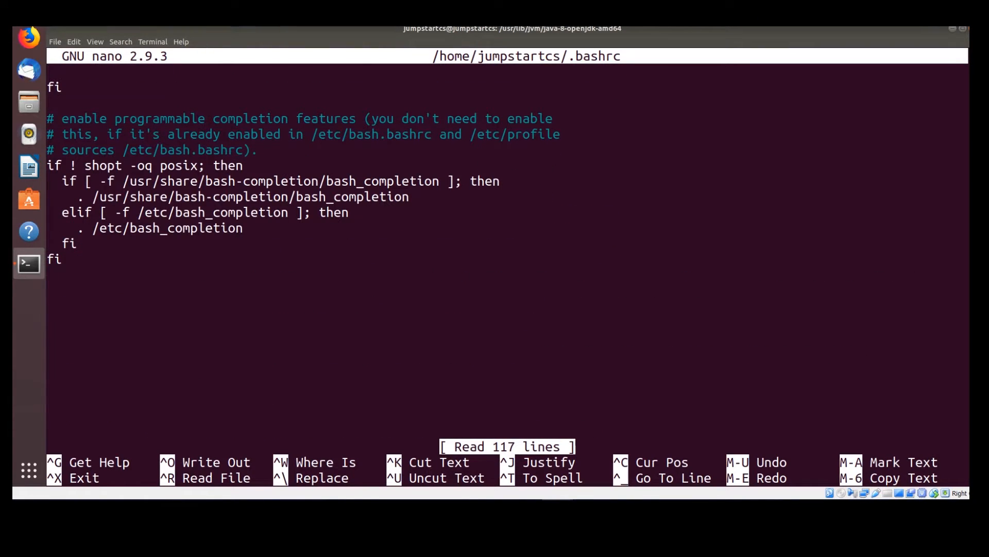
pyautogui.write('JAVA_HO')
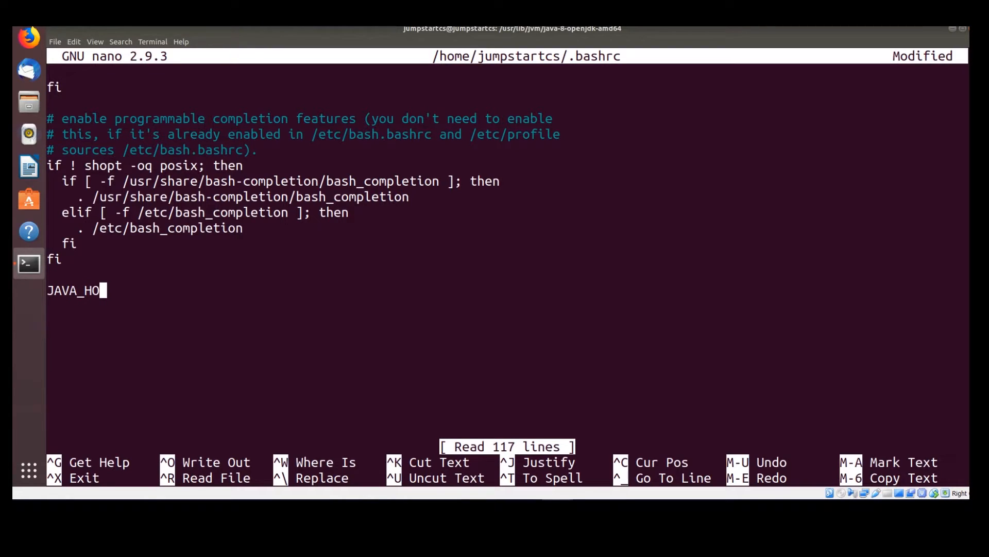
pyautogui.write('ME=')
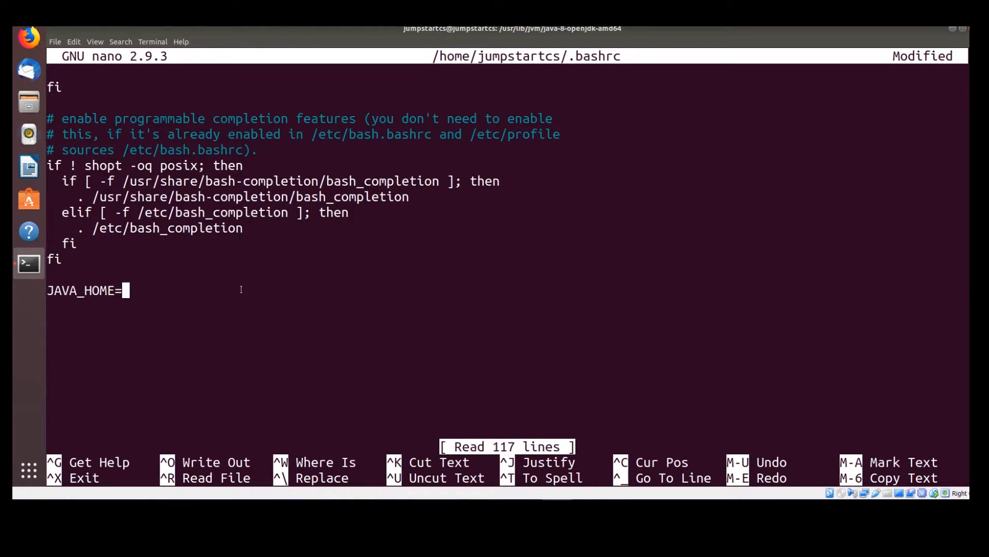
pyautogui.rightClick(240, 288)
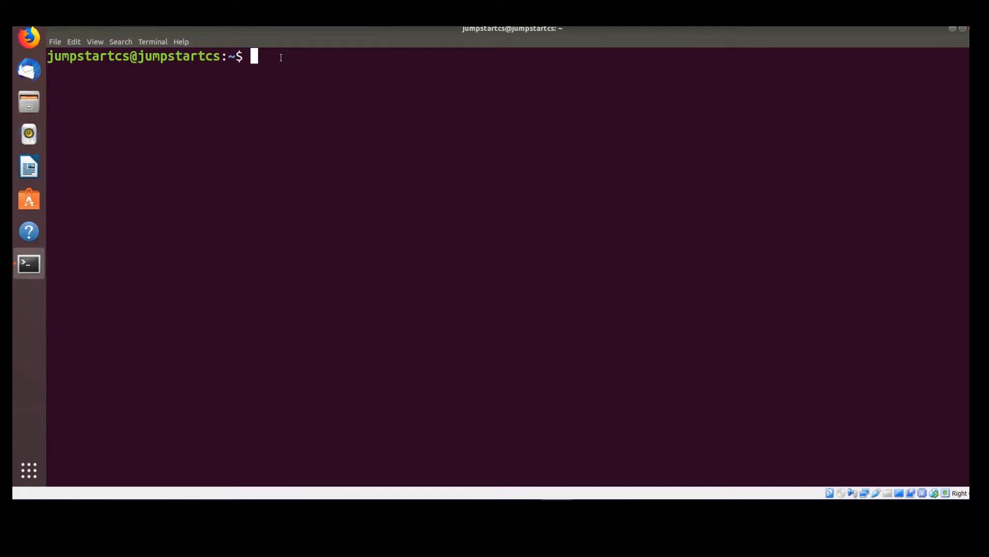
# - Run echo $JAVA_HOME to confirm it prints /usr/lib/jvm/java-8-openjdk-amd64
pyautogui.write('echo')
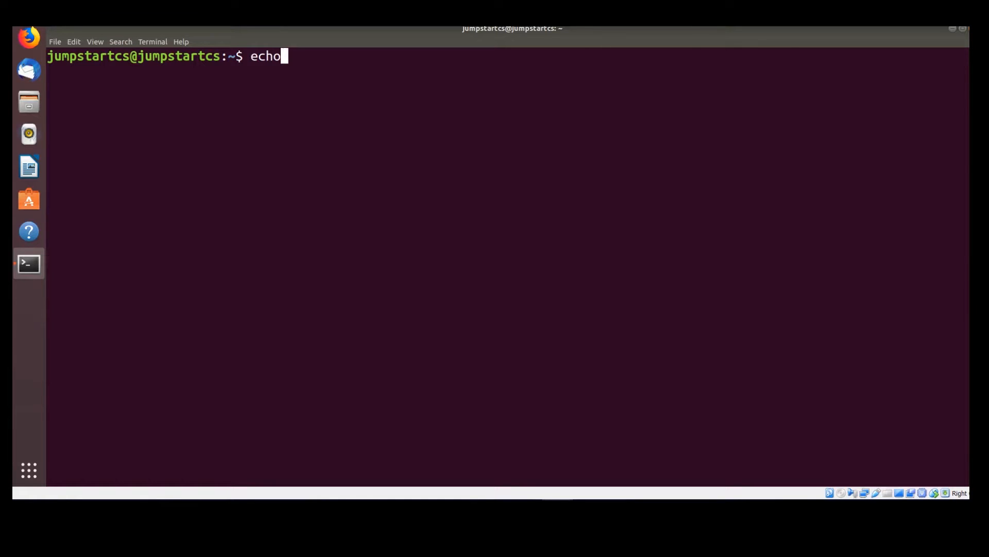
pyautogui.write('$JAVAV_')
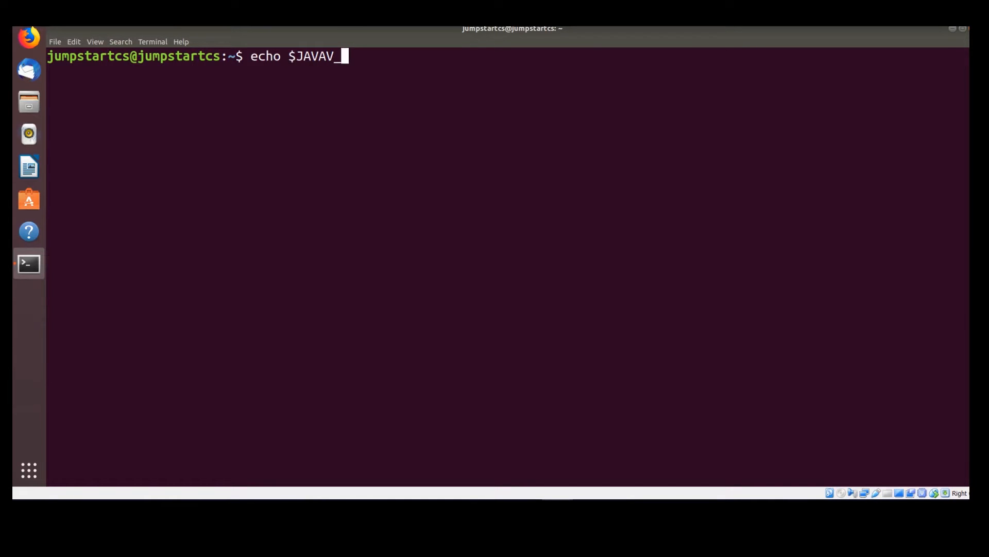
pyautogui.press('BackSpace')
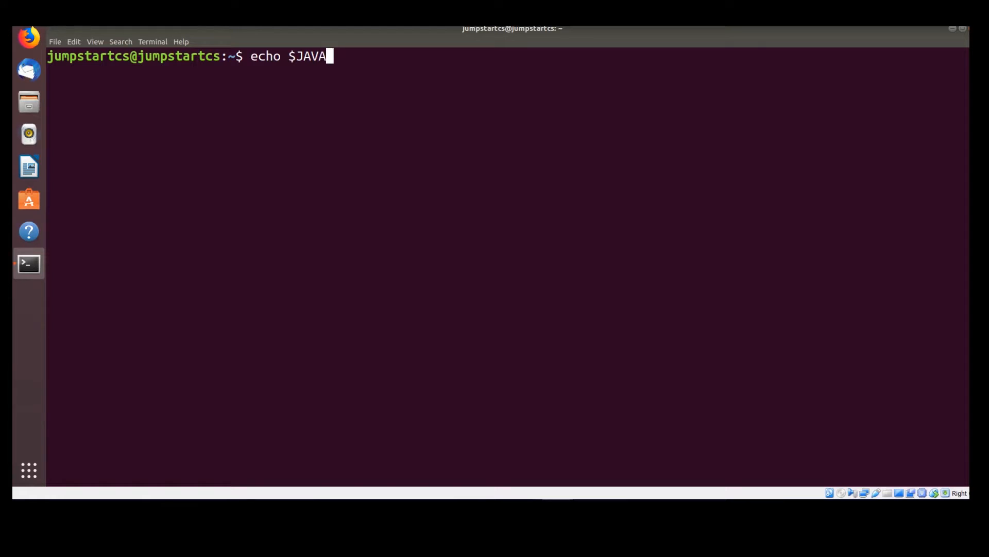
pyautogui.write('_HOME')
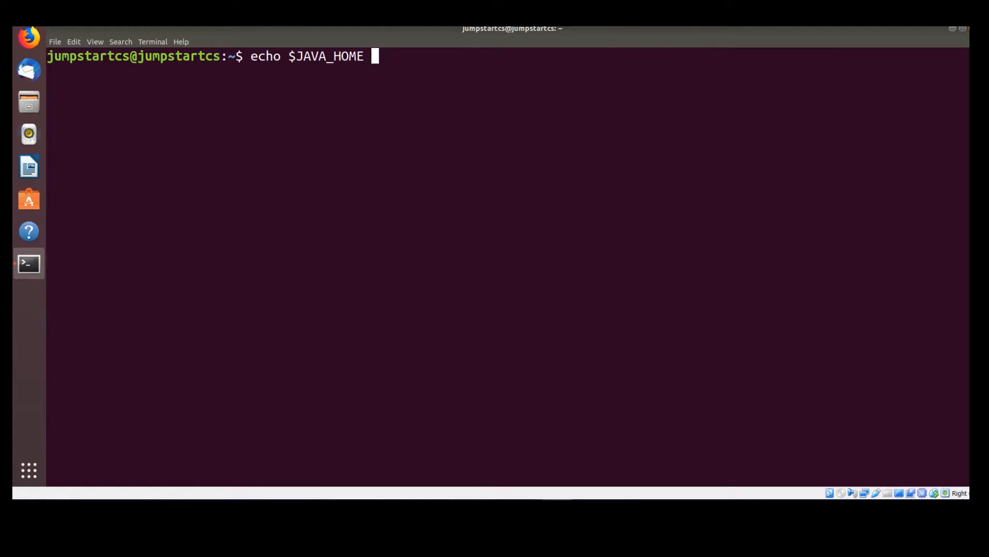
pyautogui.press('Return')
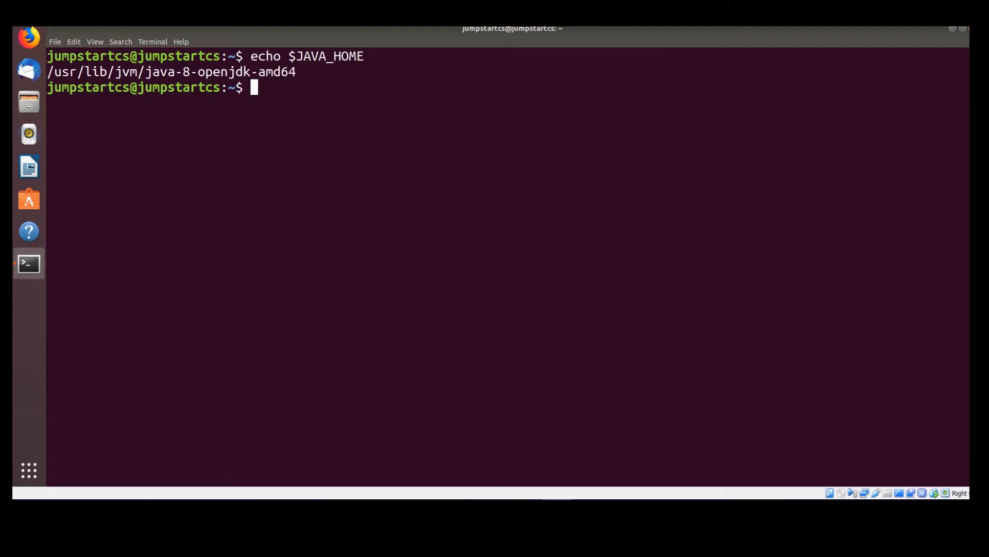
pyautogui.moveTo(615, 192)
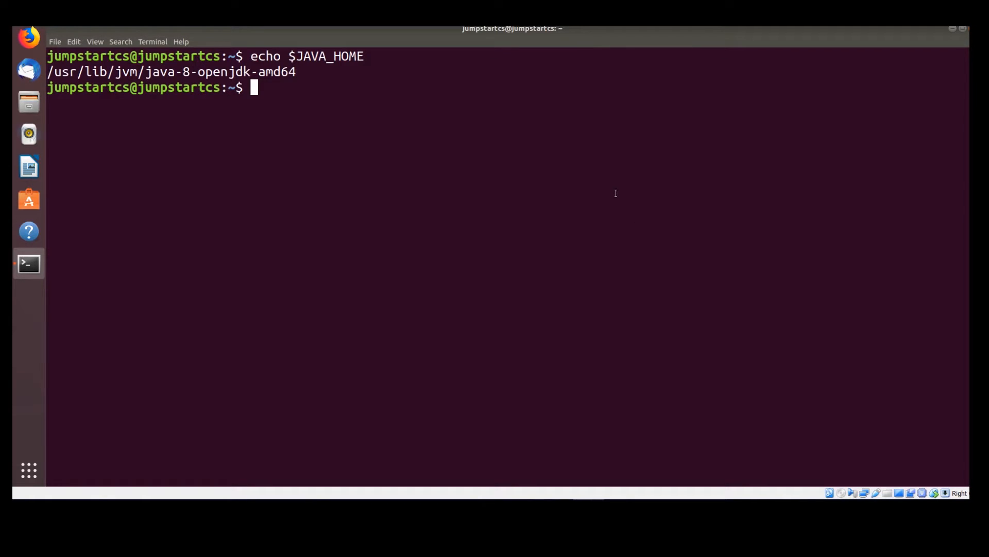
pyautogui.moveTo(600, 170)
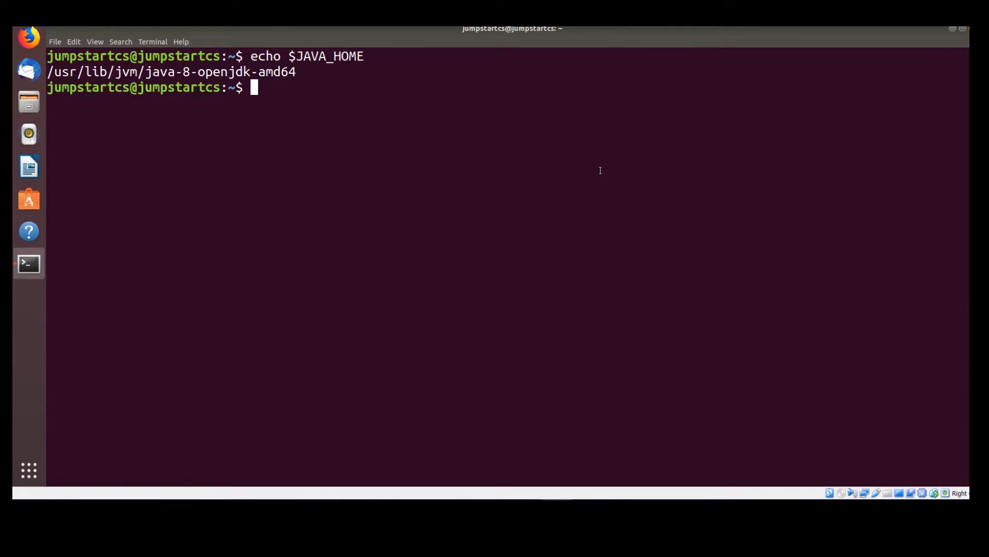
# - Install curl with sudo apt, entering the password and confirming with y
pyautogui.write('sud')
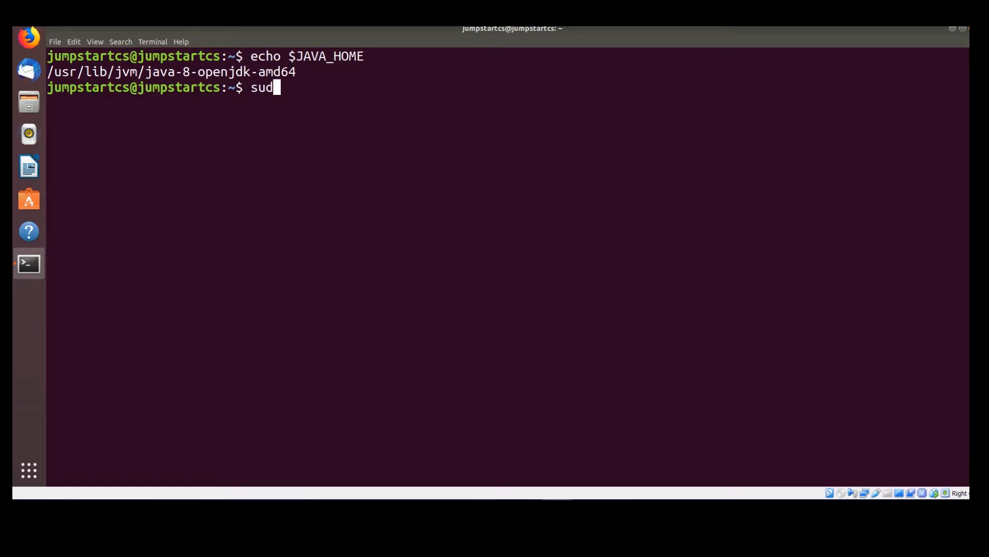
pyautogui.write('o apt')
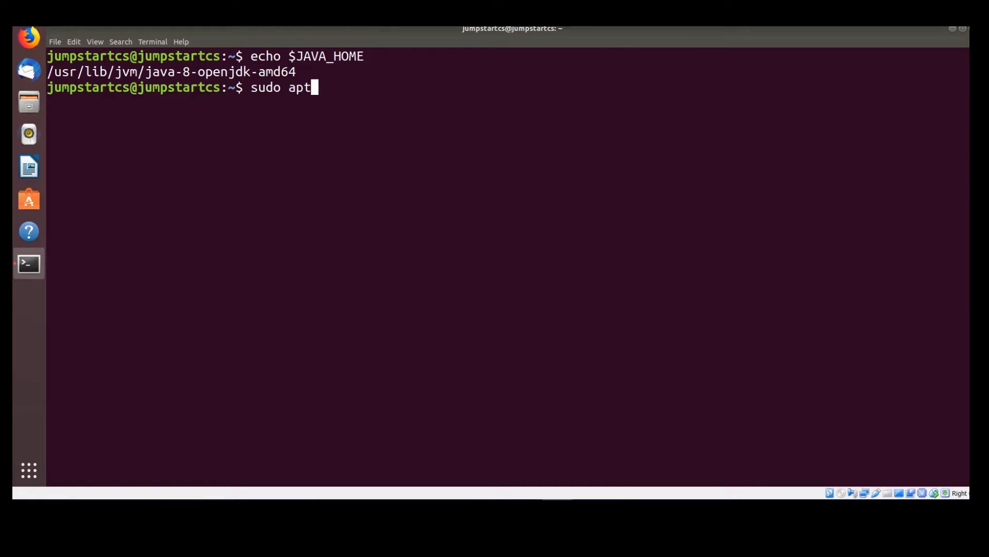
pyautogui.write('install curl')
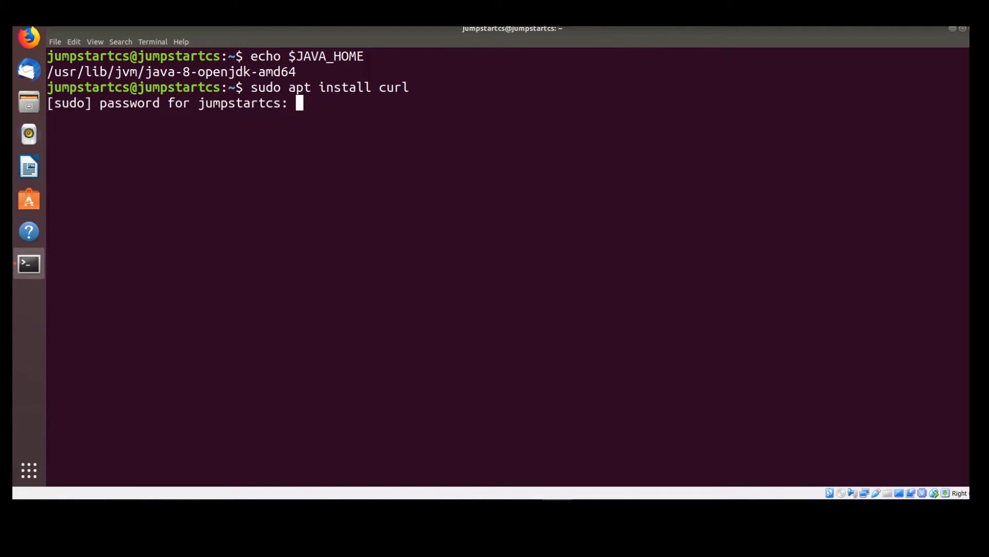
pyautogui.press('Return')
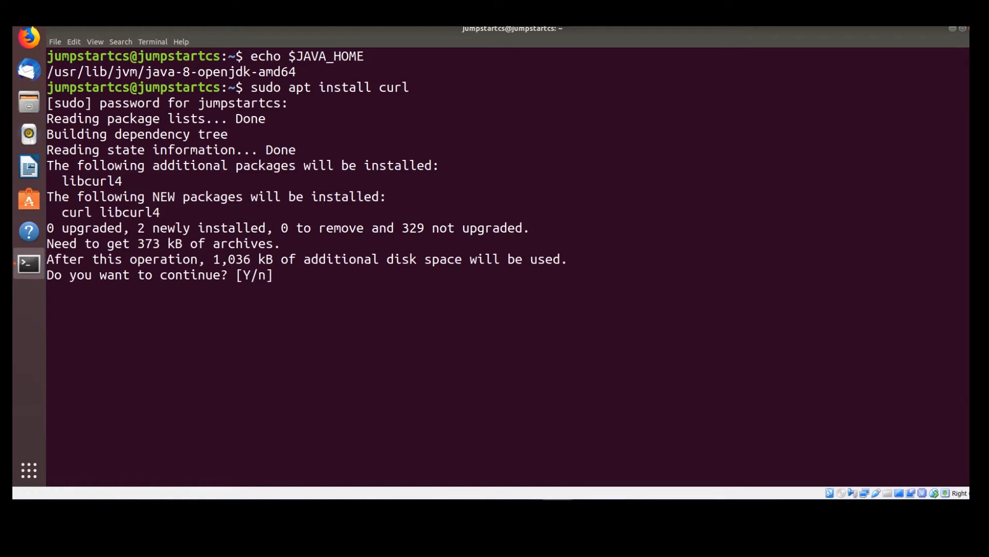
pyautogui.write('y')
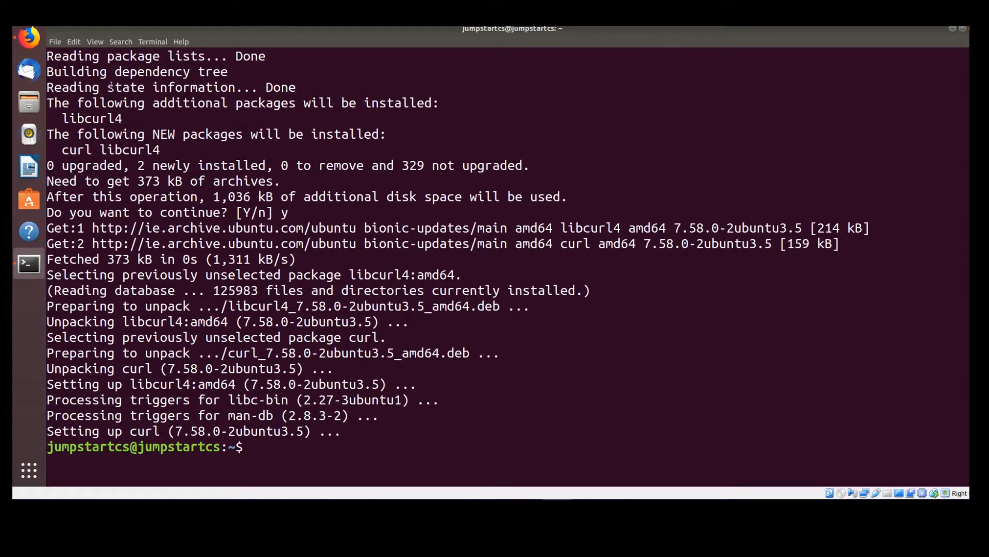
pyautogui.click(28, 39)
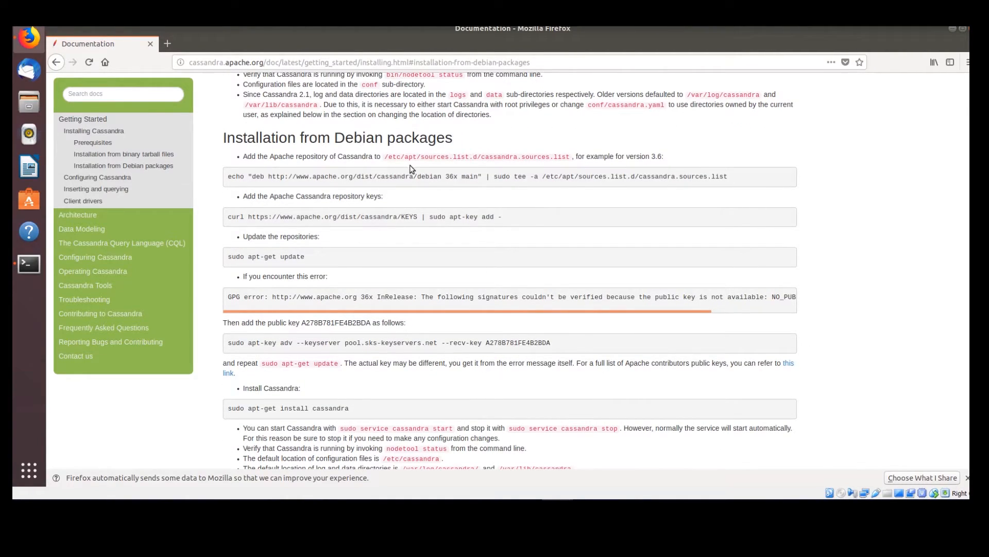
# - Copy the echo "deb …" repository command from the Cassandra docs page
pyautogui.doubleClick(366, 177)
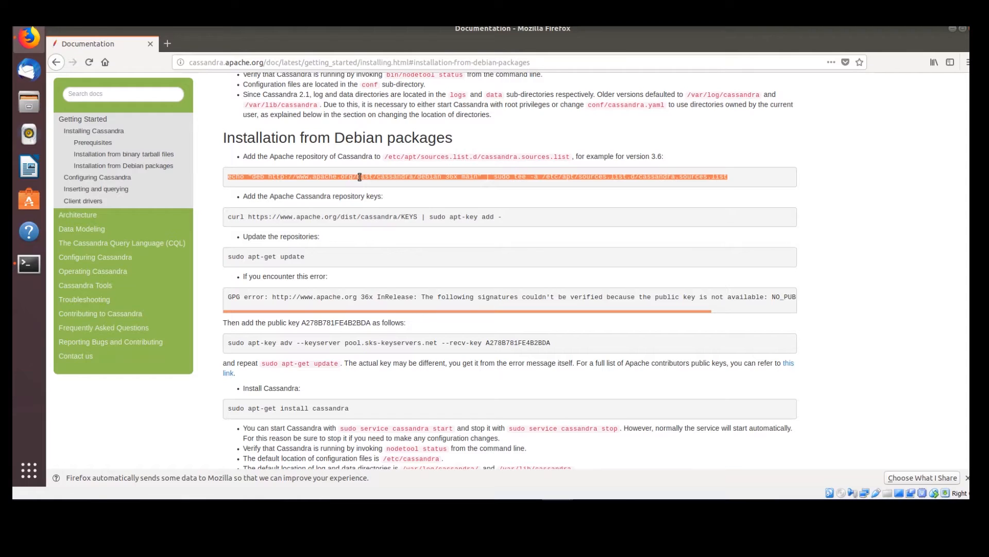
pyautogui.rightClick(360, 176)
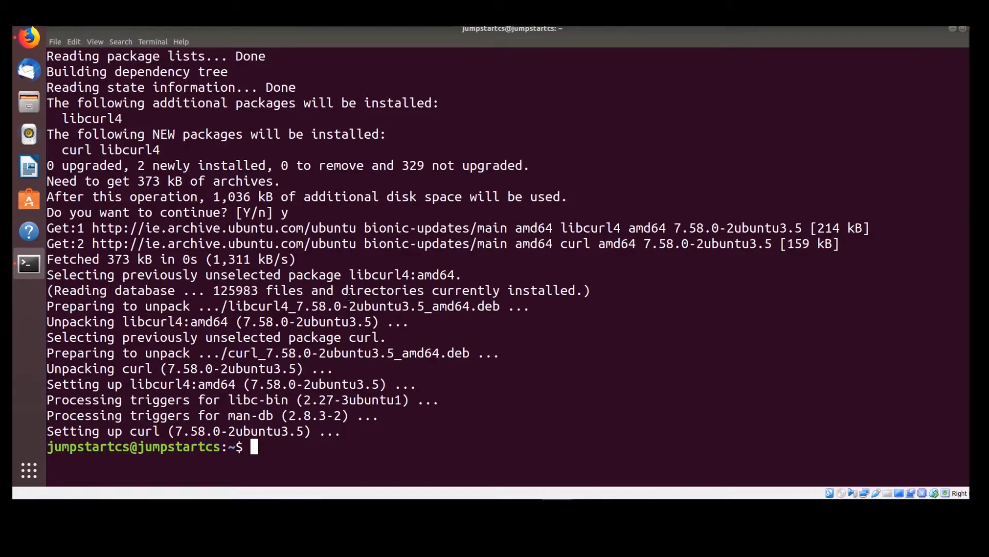
# - Paste the repository command at the prompt and change 36x to 39x before running it
pyautogui.rightClick(346, 385)
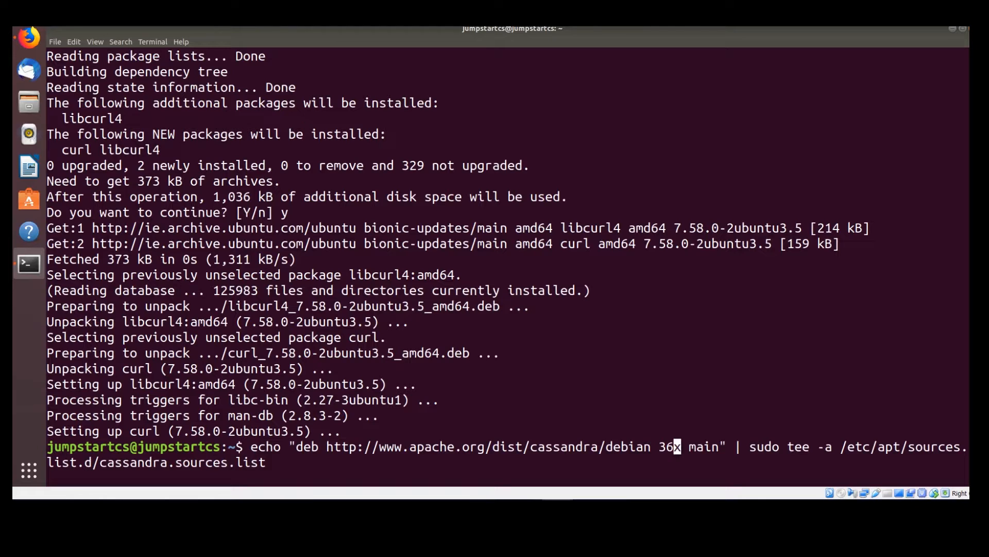
pyautogui.write('39')
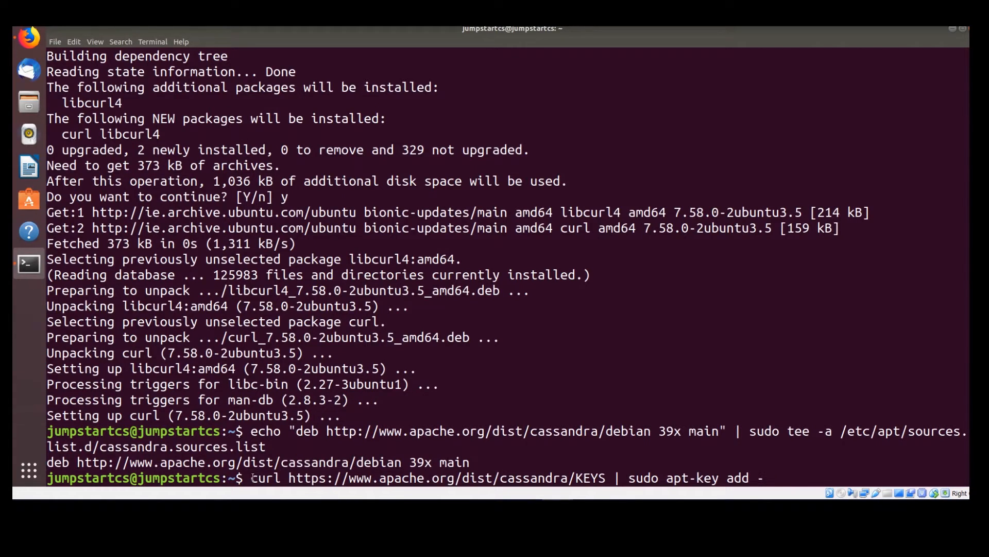
pyautogui.moveTo(607, 372)
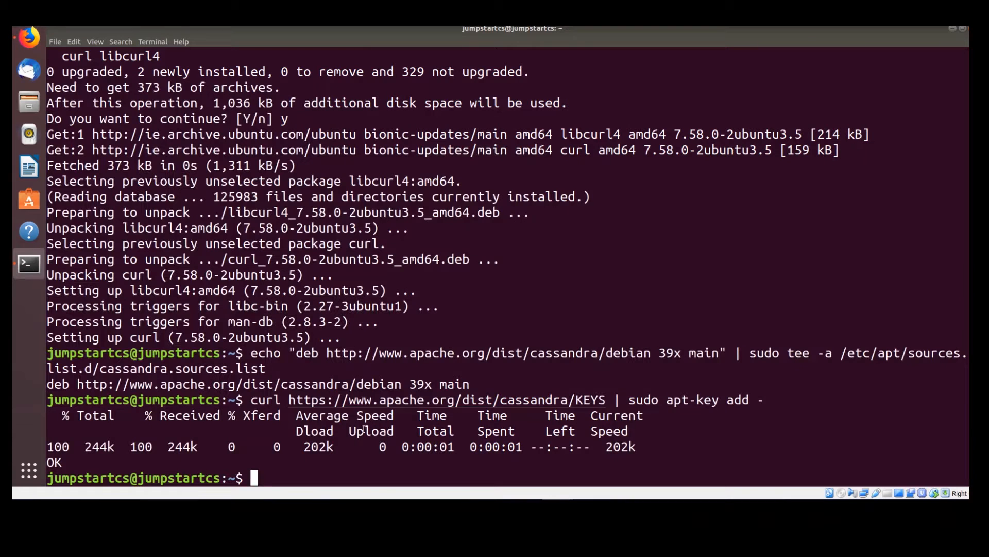
# - Refresh the package lists with sudo apt-get update
pyautogui.write('sudo apt-get update')
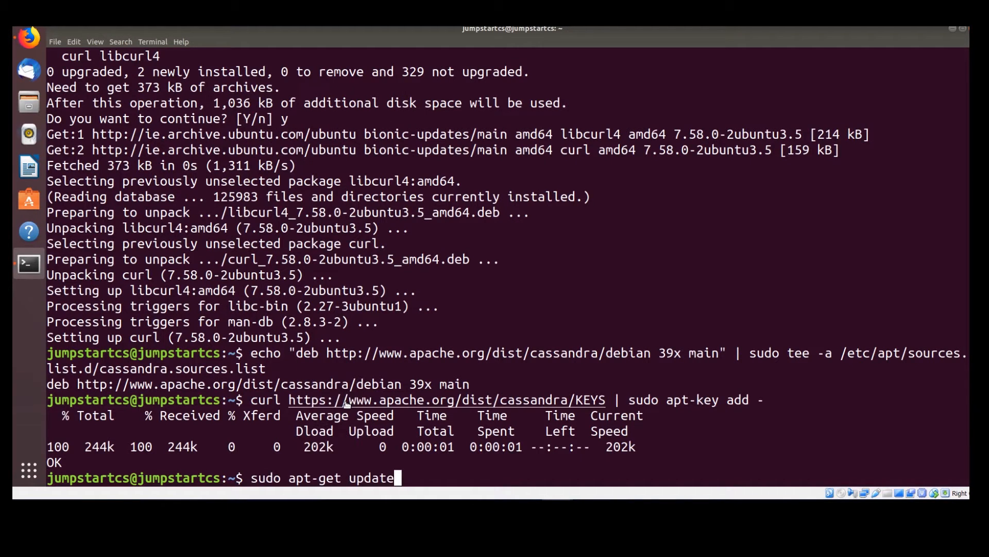
pyautogui.press('Return')
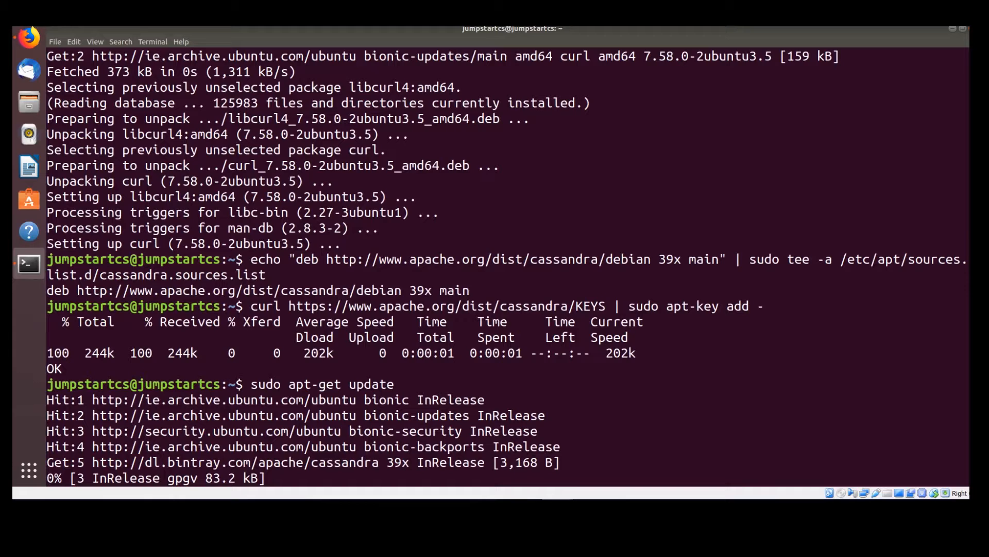
pyautogui.scroll(-3)
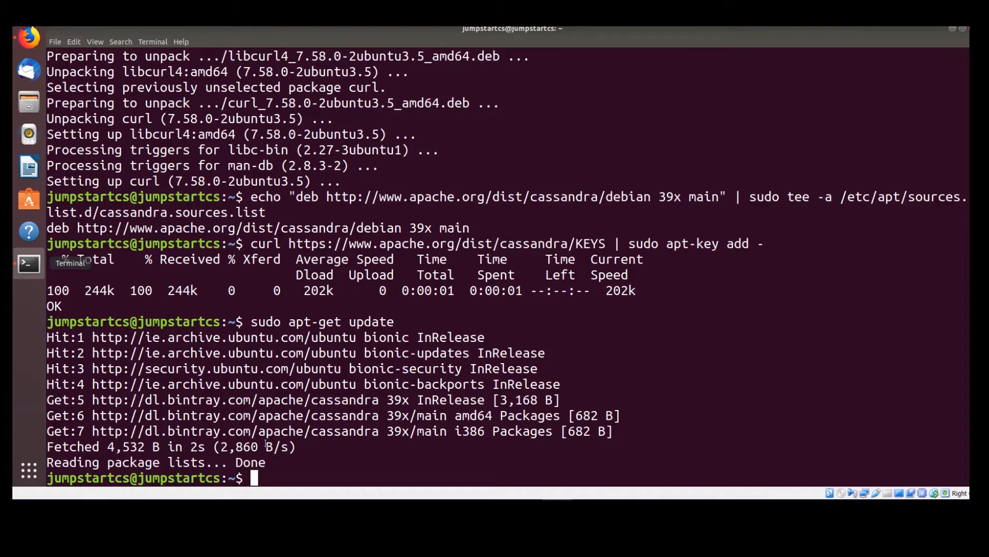
# - Install Cassandra with sudo apt-get install cassandra, confirming with y
pyautogui.write('sudo apt-get install cassandra')
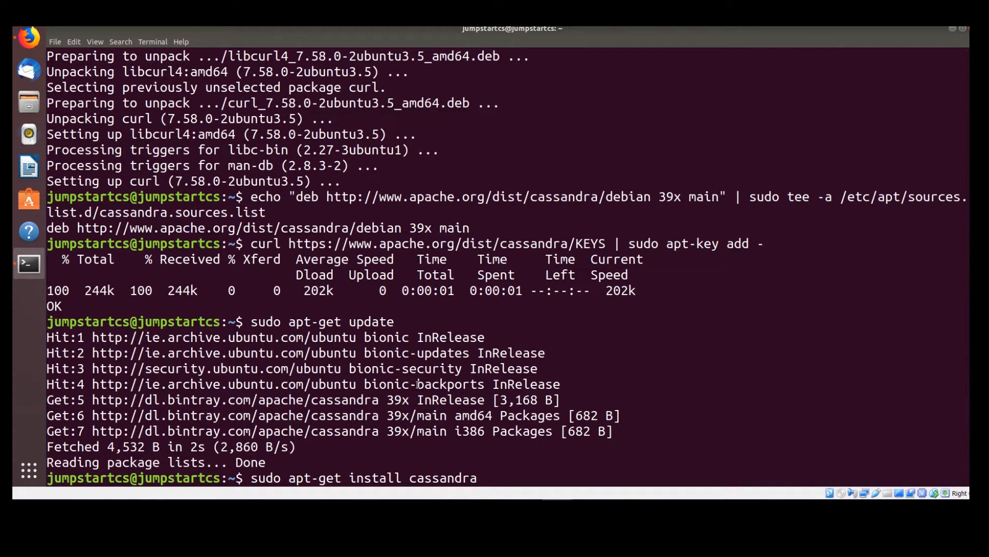
pyautogui.press('Return')
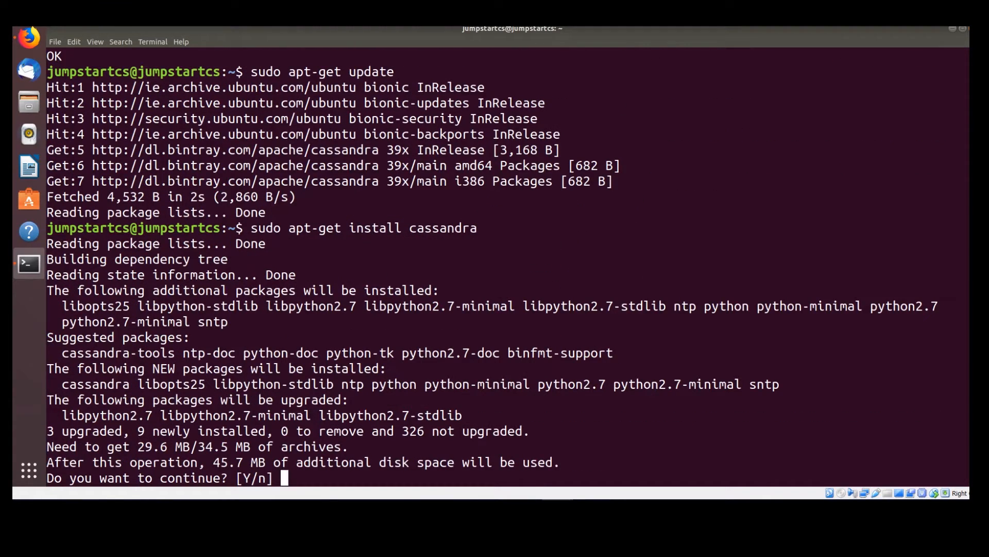
pyautogui.write('y')
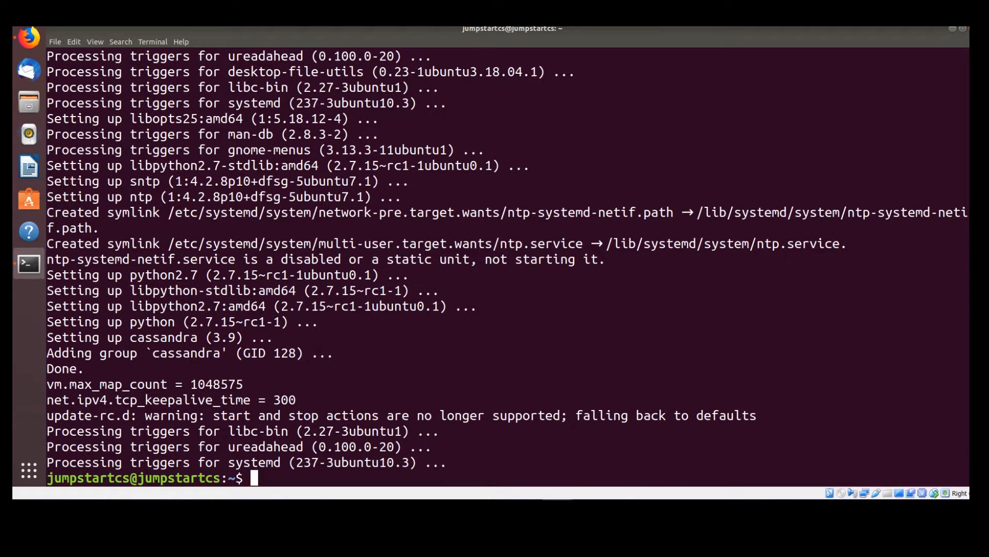
# - Start the Cassandra service and check its status reports active, leaving the pager with q
pyautogui.write('sudo service cassa')
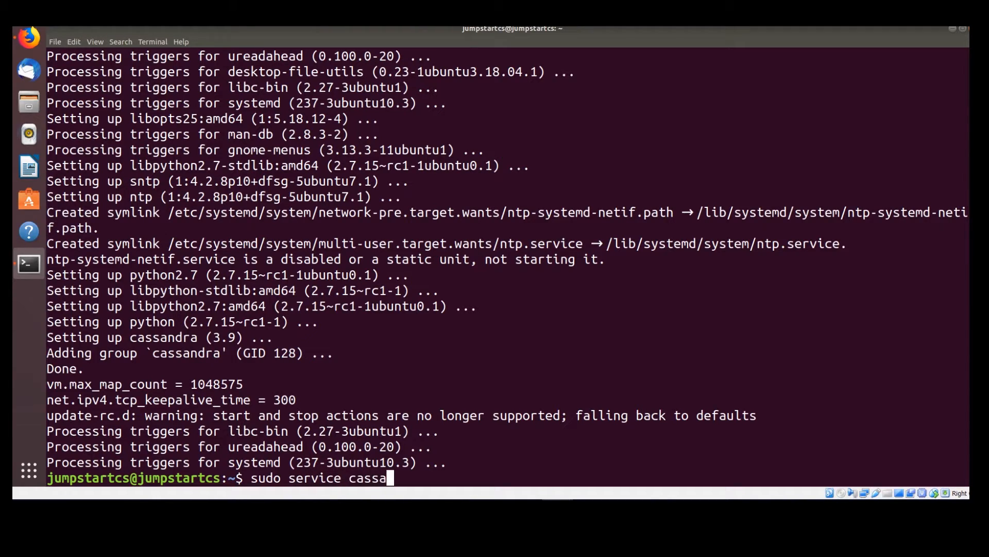
pyautogui.write('ndra sta')
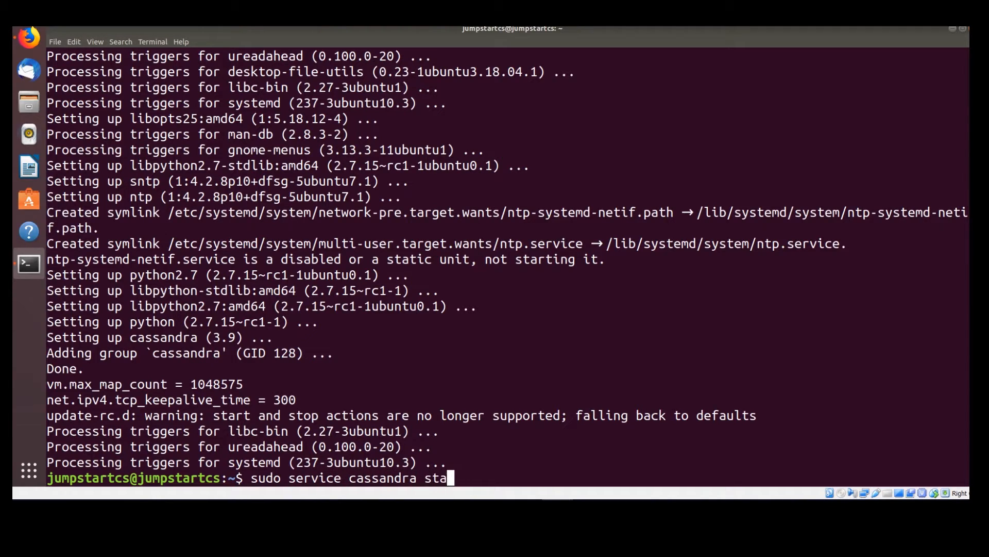
pyautogui.write('rt')
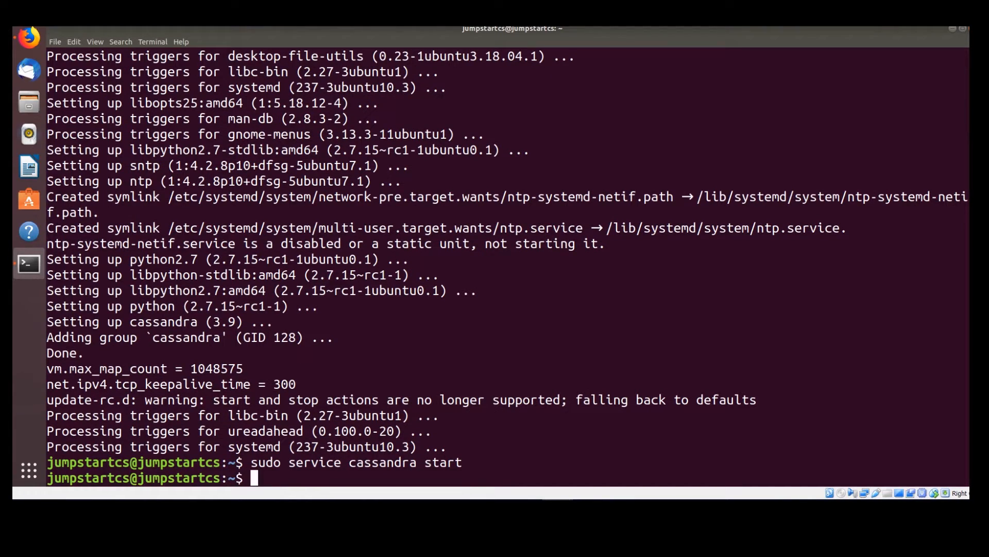
pyautogui.write('sudo service cassandra status')
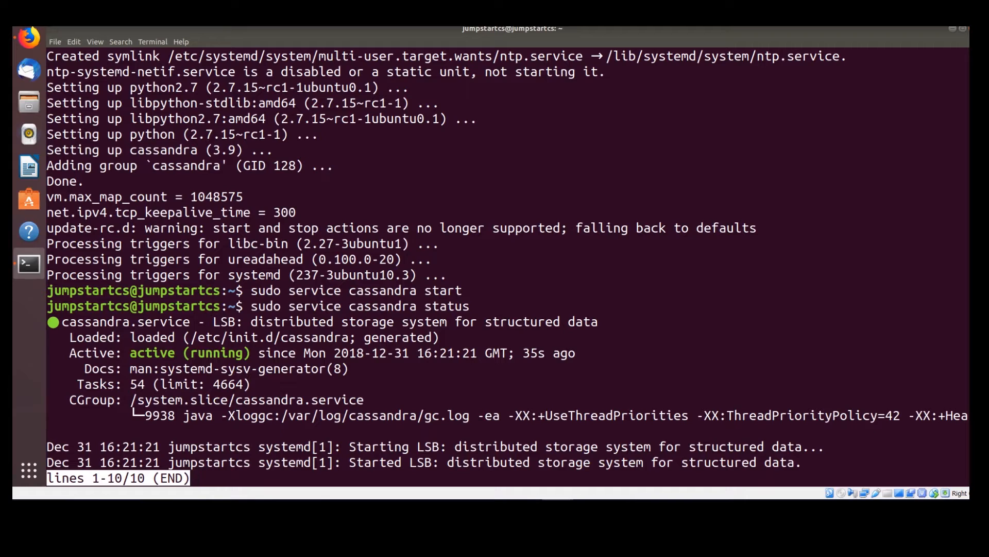
pyautogui.press('q')
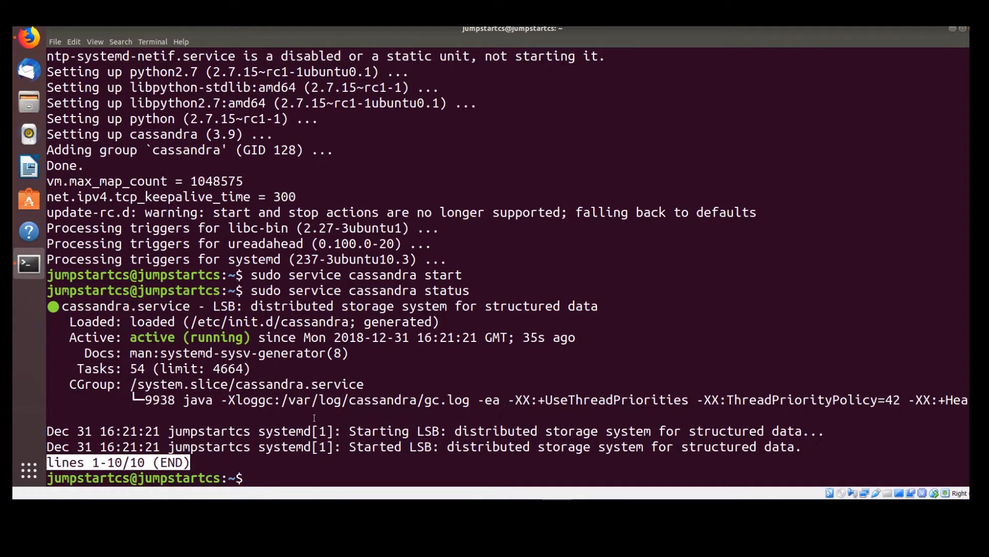
# - Stop the Cassandra service, check it shows dead, then start it again and recheck status
pyautogui.write('sudo servic')
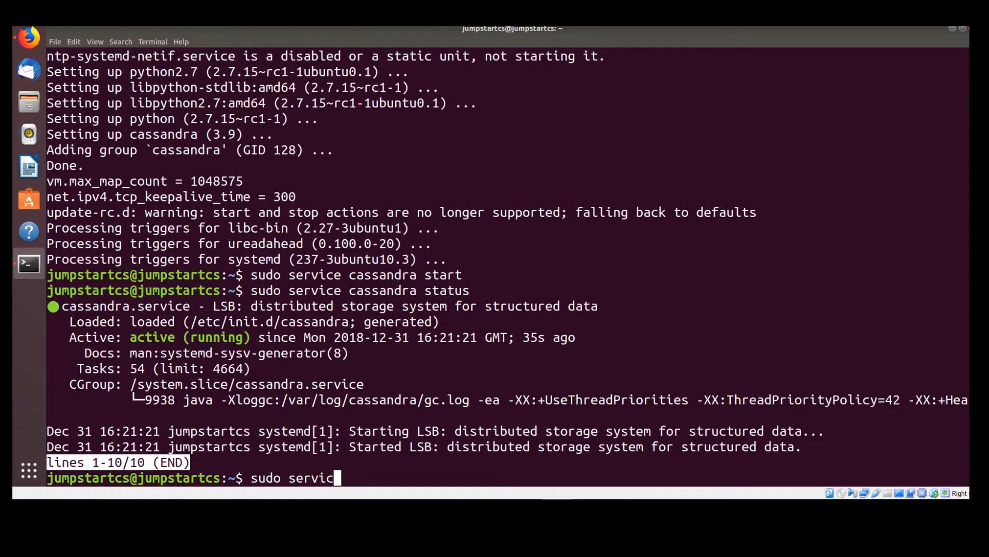
pyautogui.write('e cassandra stop')
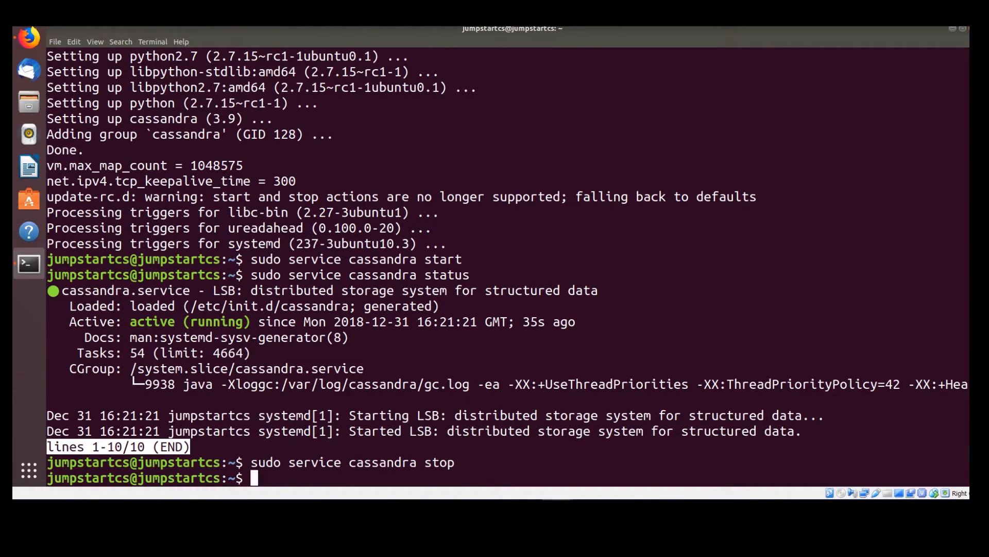
pyautogui.write('sudo service')
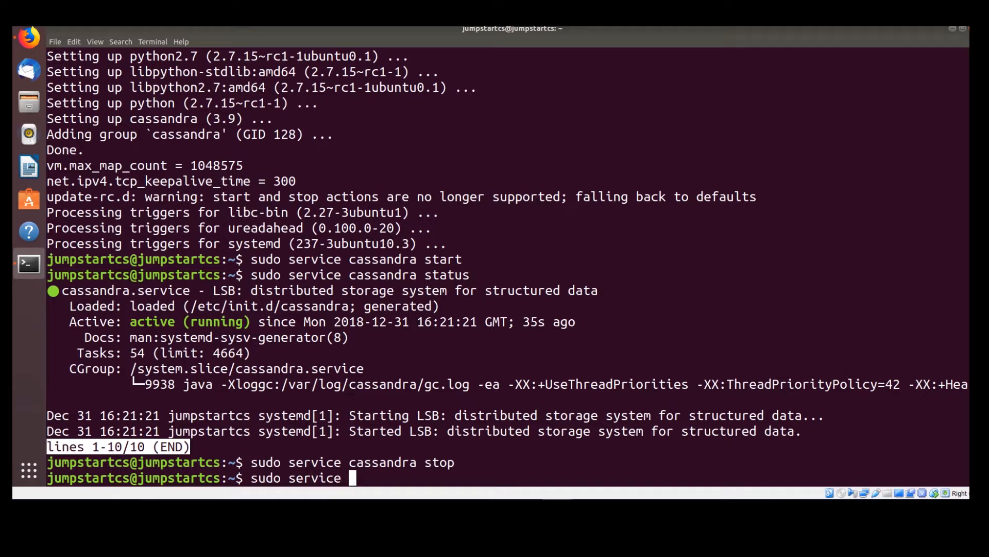
pyautogui.write('cassandra statu')
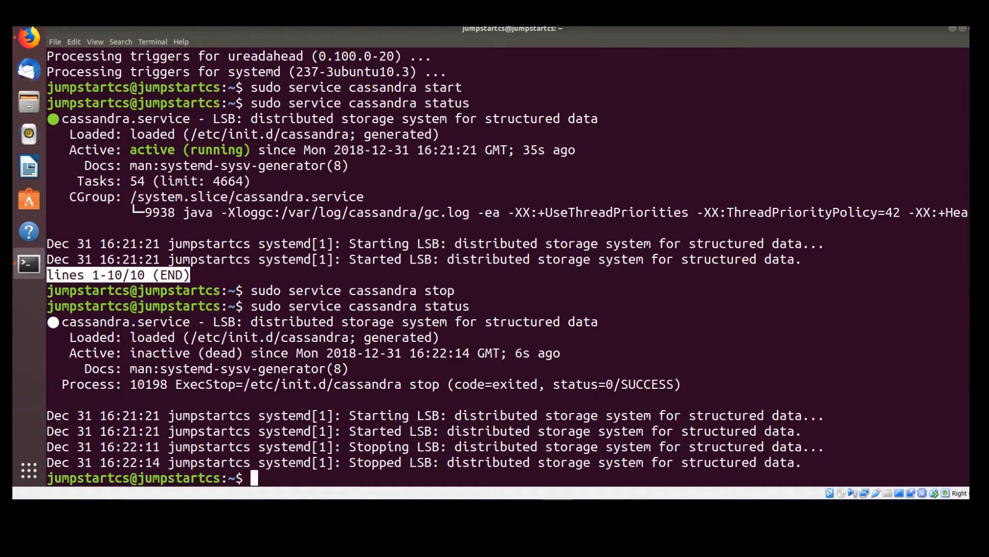
pyautogui.write('sudo service')
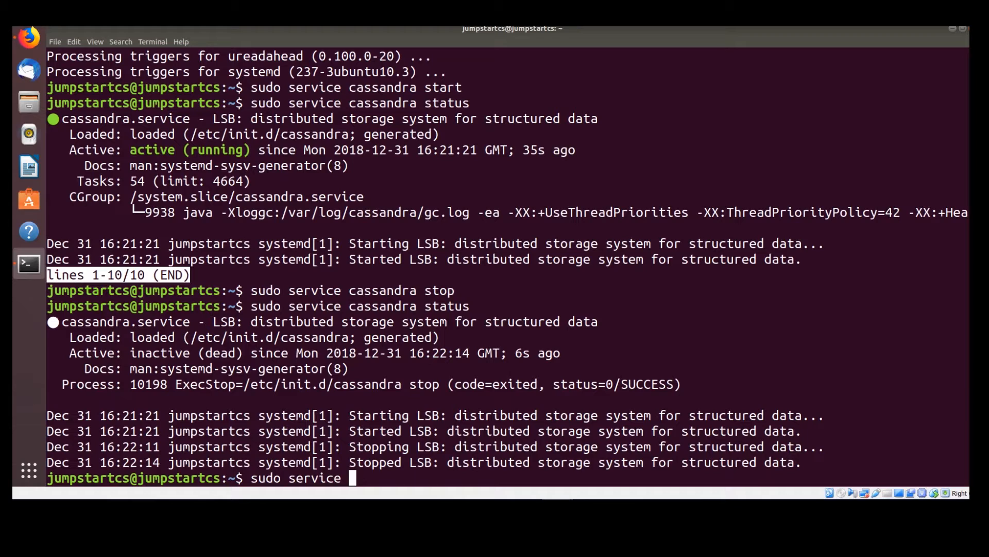
pyautogui.write('cassandra st')
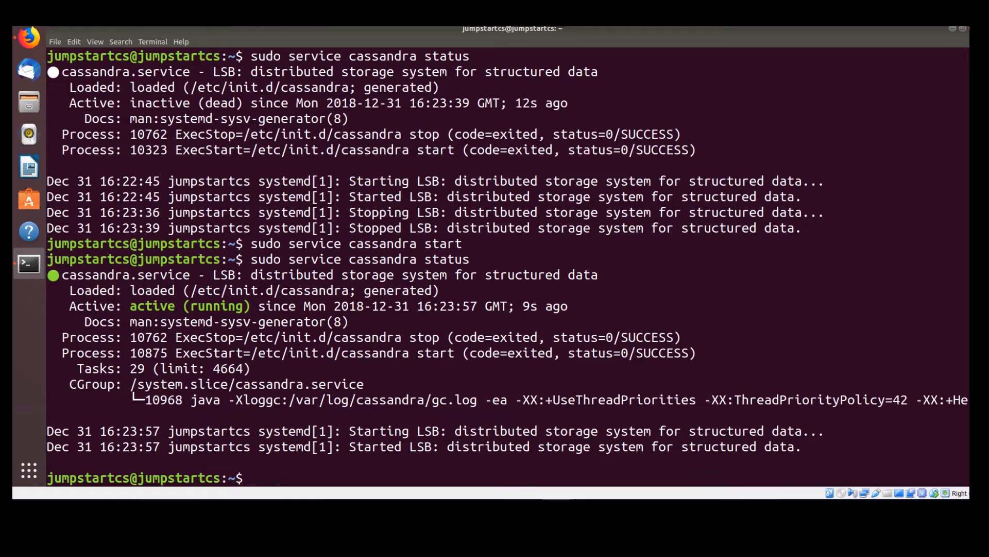
# - Run nodetool status to confirm one UN node at 127.0.0.1 in datacenter1 owning 100%
pyautogui.write('node')
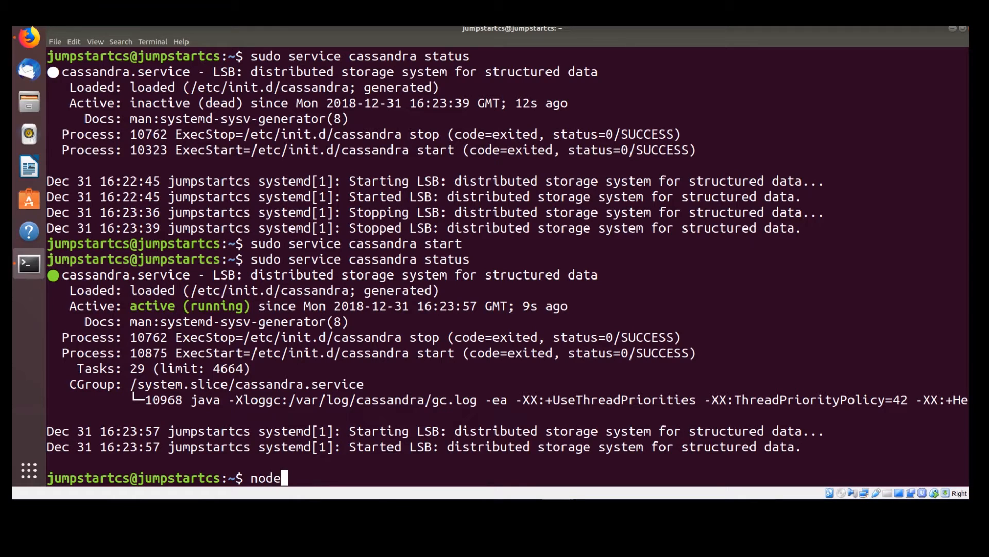
pyautogui.write('tool status')
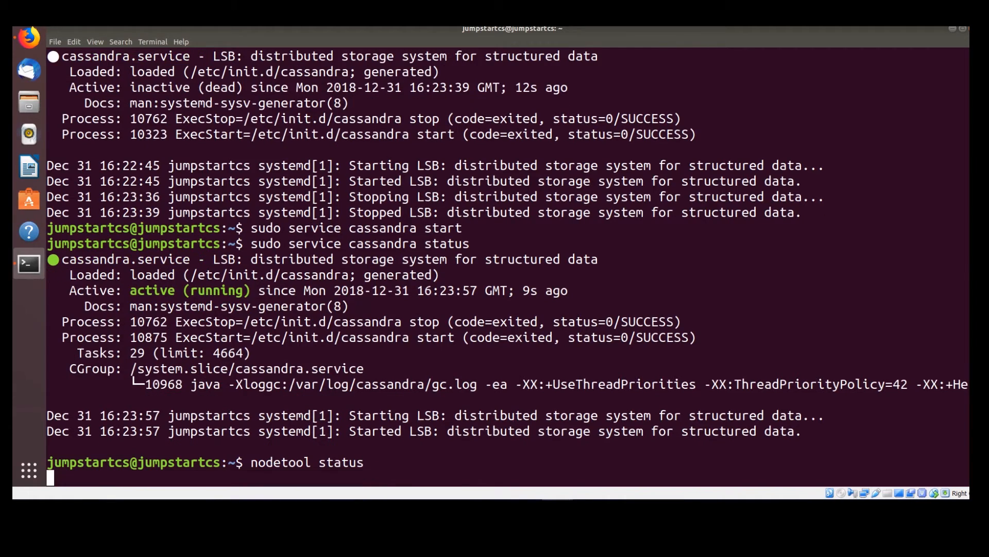
pyautogui.press('Return')
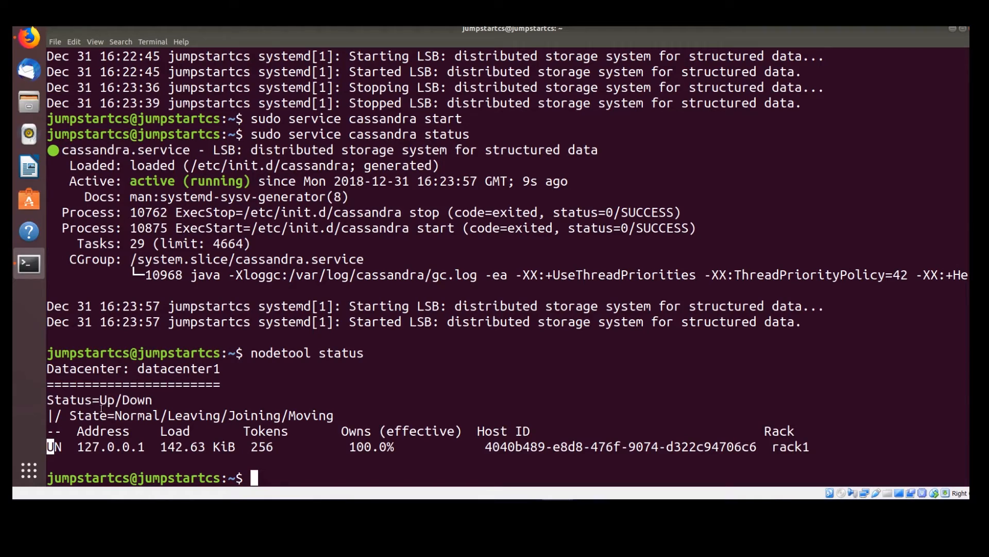
pyautogui.moveTo(238, 398)
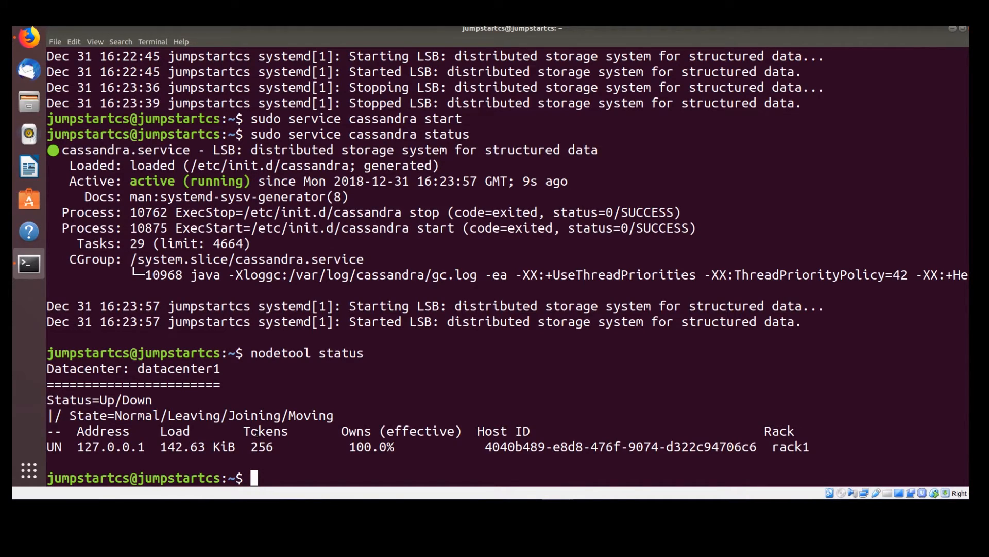
pyautogui.moveTo(354, 446)
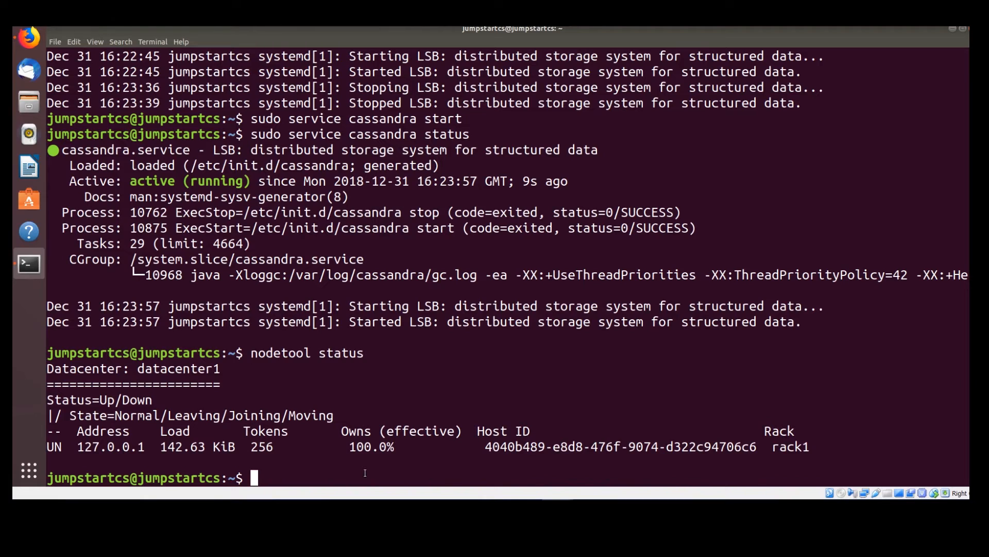
# - Check python --version reports 2.7.15rc1, then launch cqlsh connected to Test Cluster on Cassandra 3.9
pyautogui.write('python -')
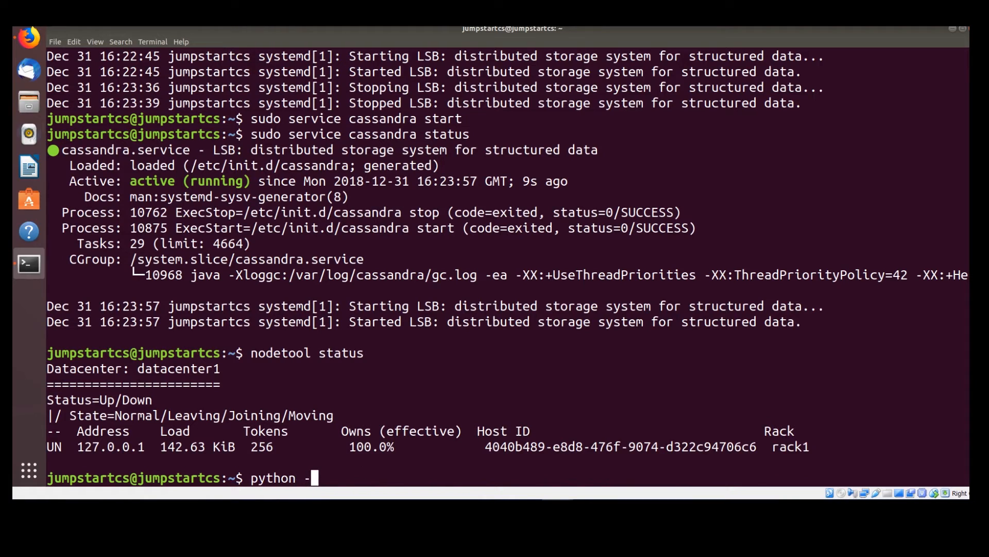
pyautogui.write('-version')
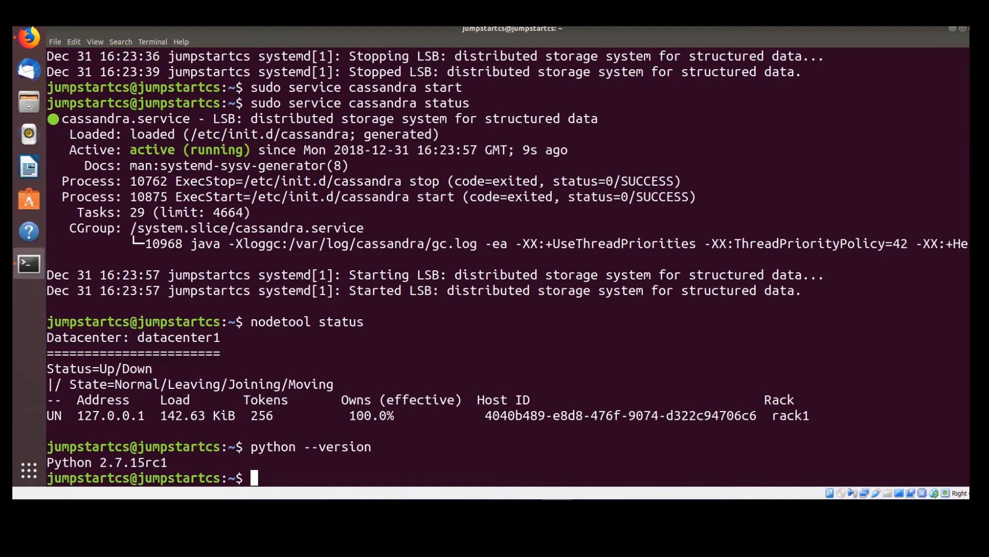
pyautogui.write('cqlsh')
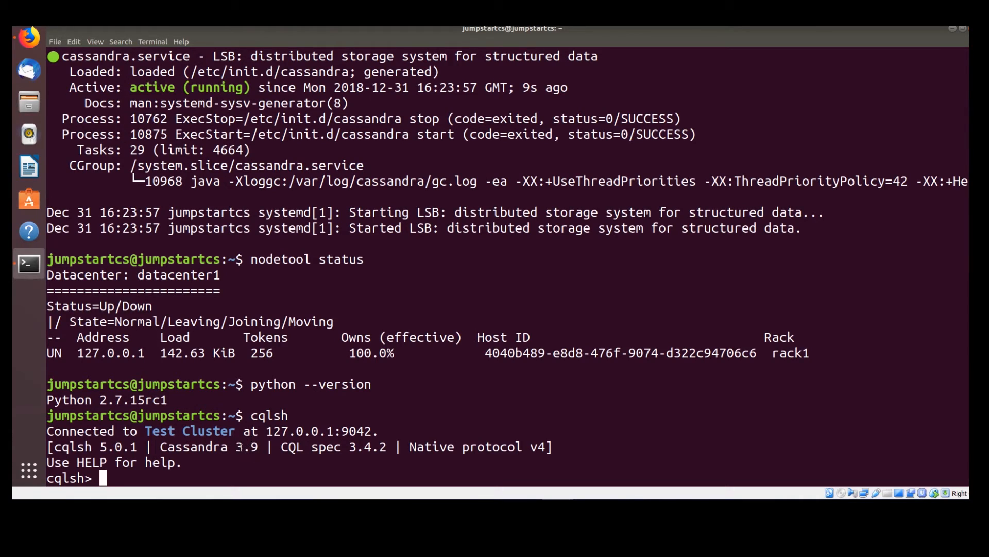
pyautogui.doubleClick(246, 446)
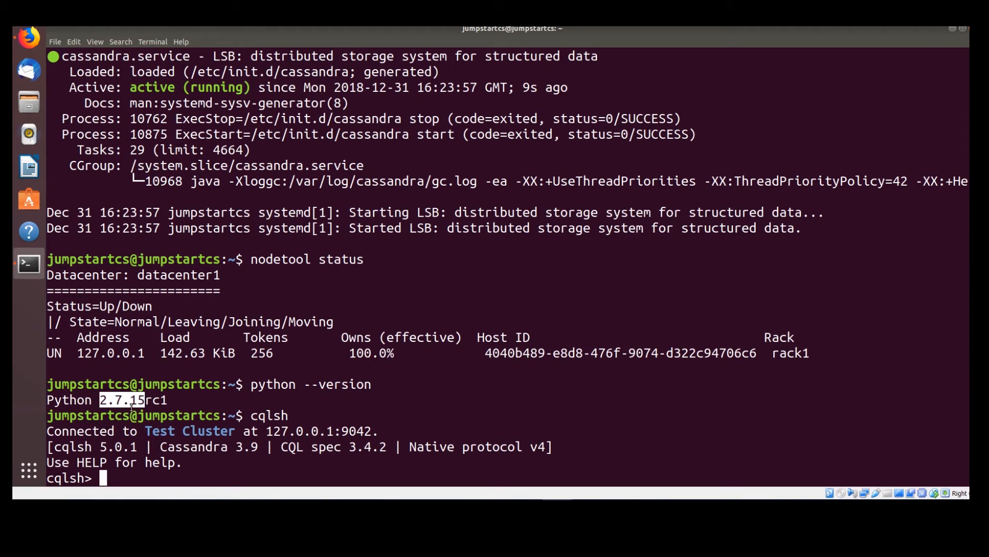
pyautogui.moveTo(238, 457)
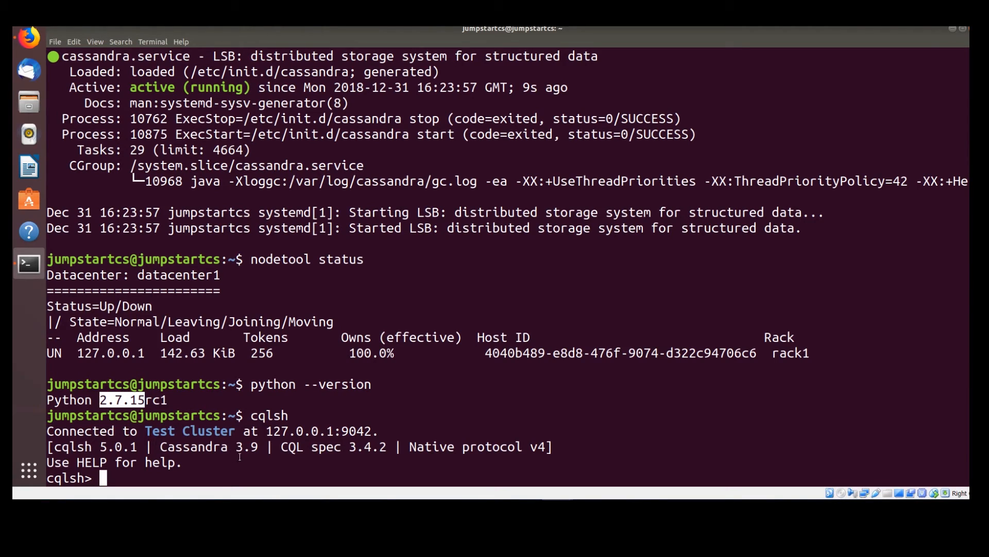